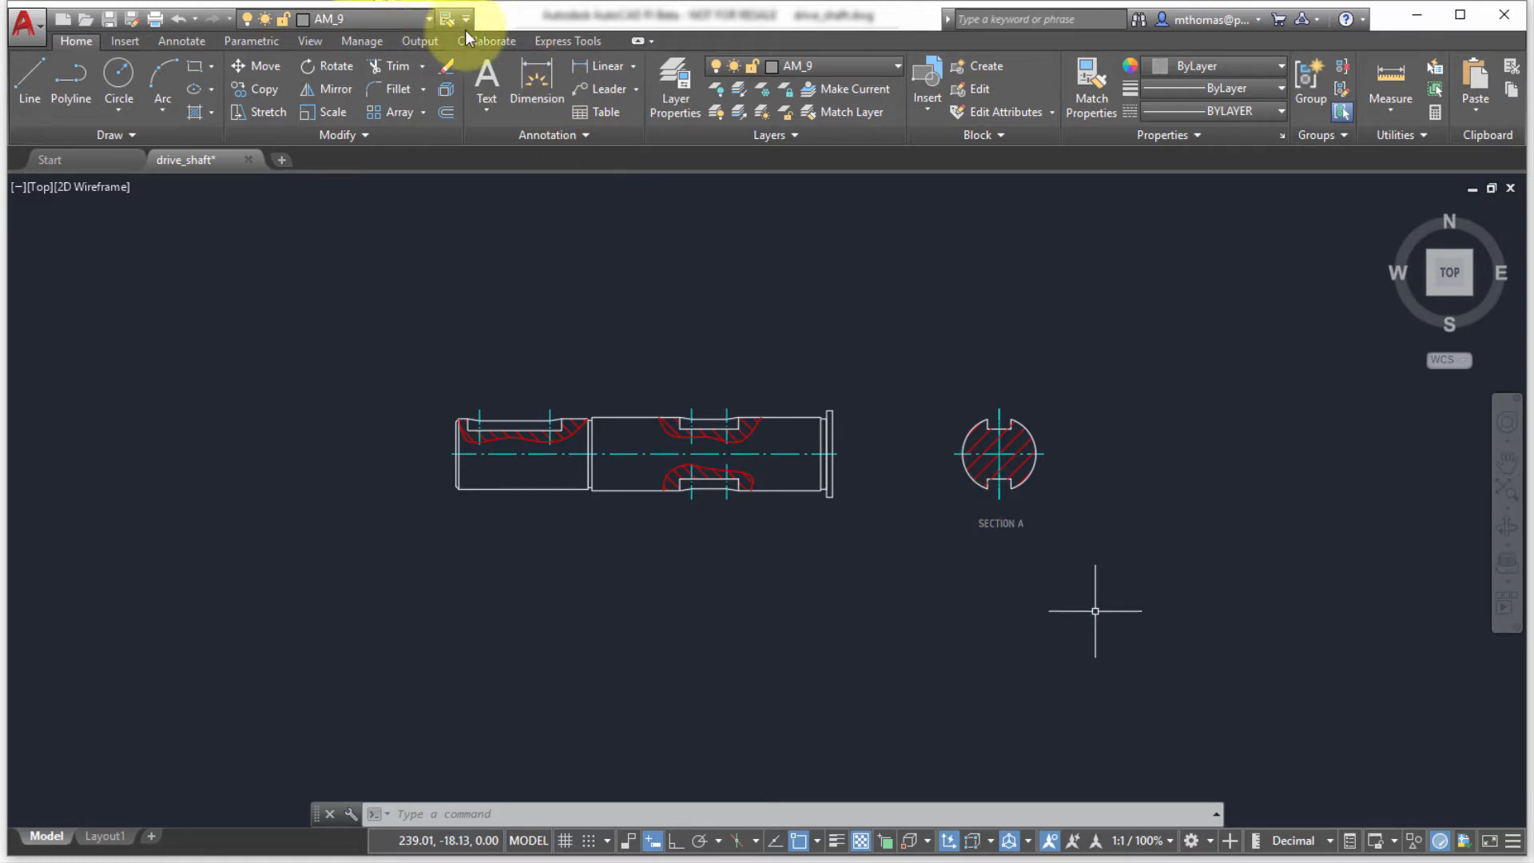
Switch to the Collaborate ribbon to reveal the DWG Compare tools.
{"action": "left_click", "coordinate": [487, 40]}
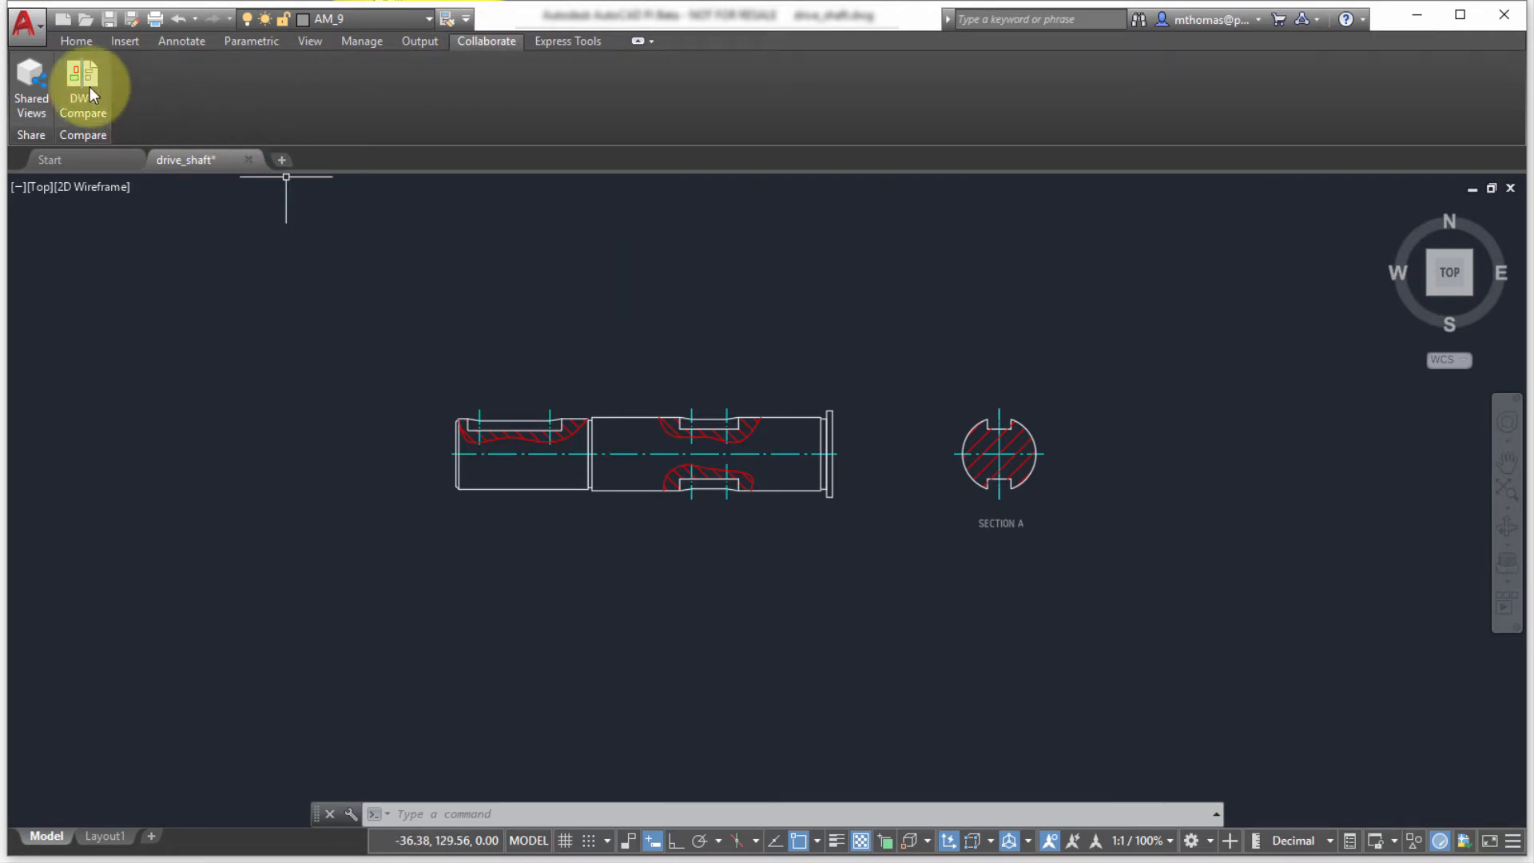
Compare drive_shaft.dwg against drive_shaft_B.dwg using DWG Compare.
{"action": "left_click", "coordinate": [82, 88]}
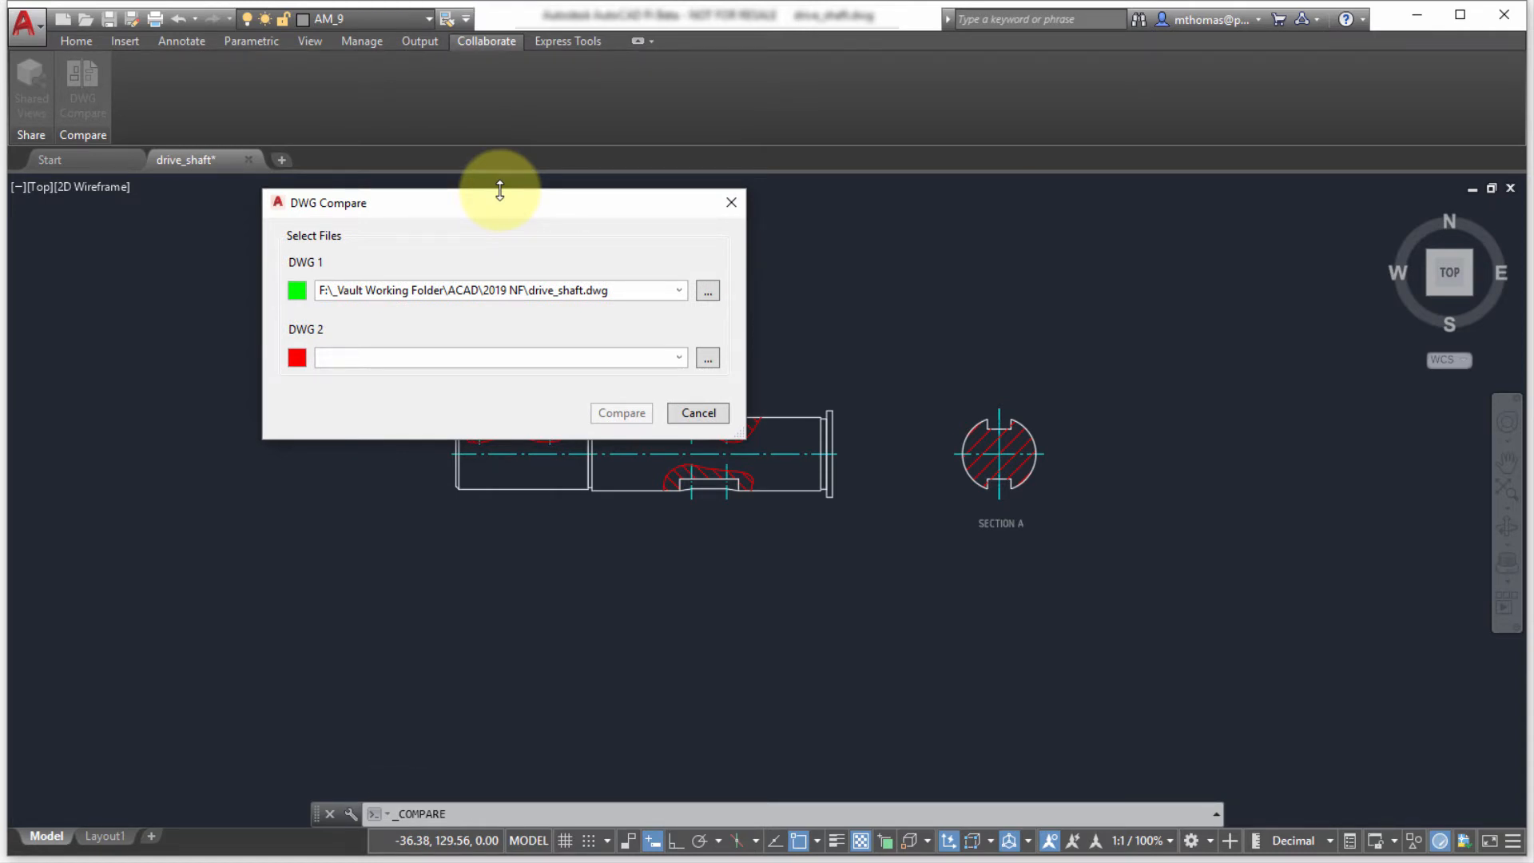
{"action": "mouse_move", "coordinate": [631, 232]}
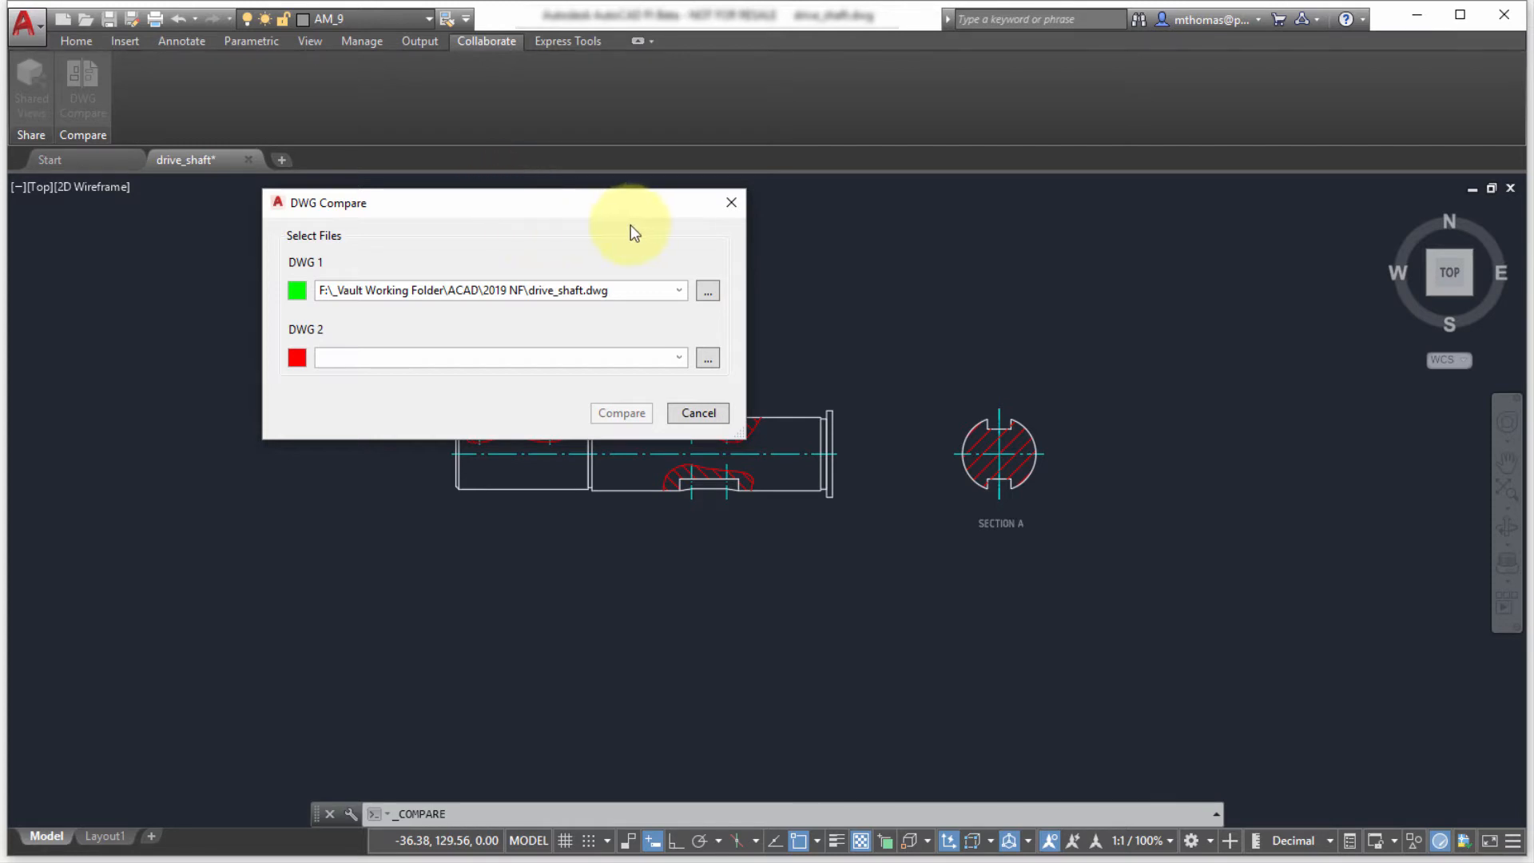
{"action": "mouse_move", "coordinate": [672, 256]}
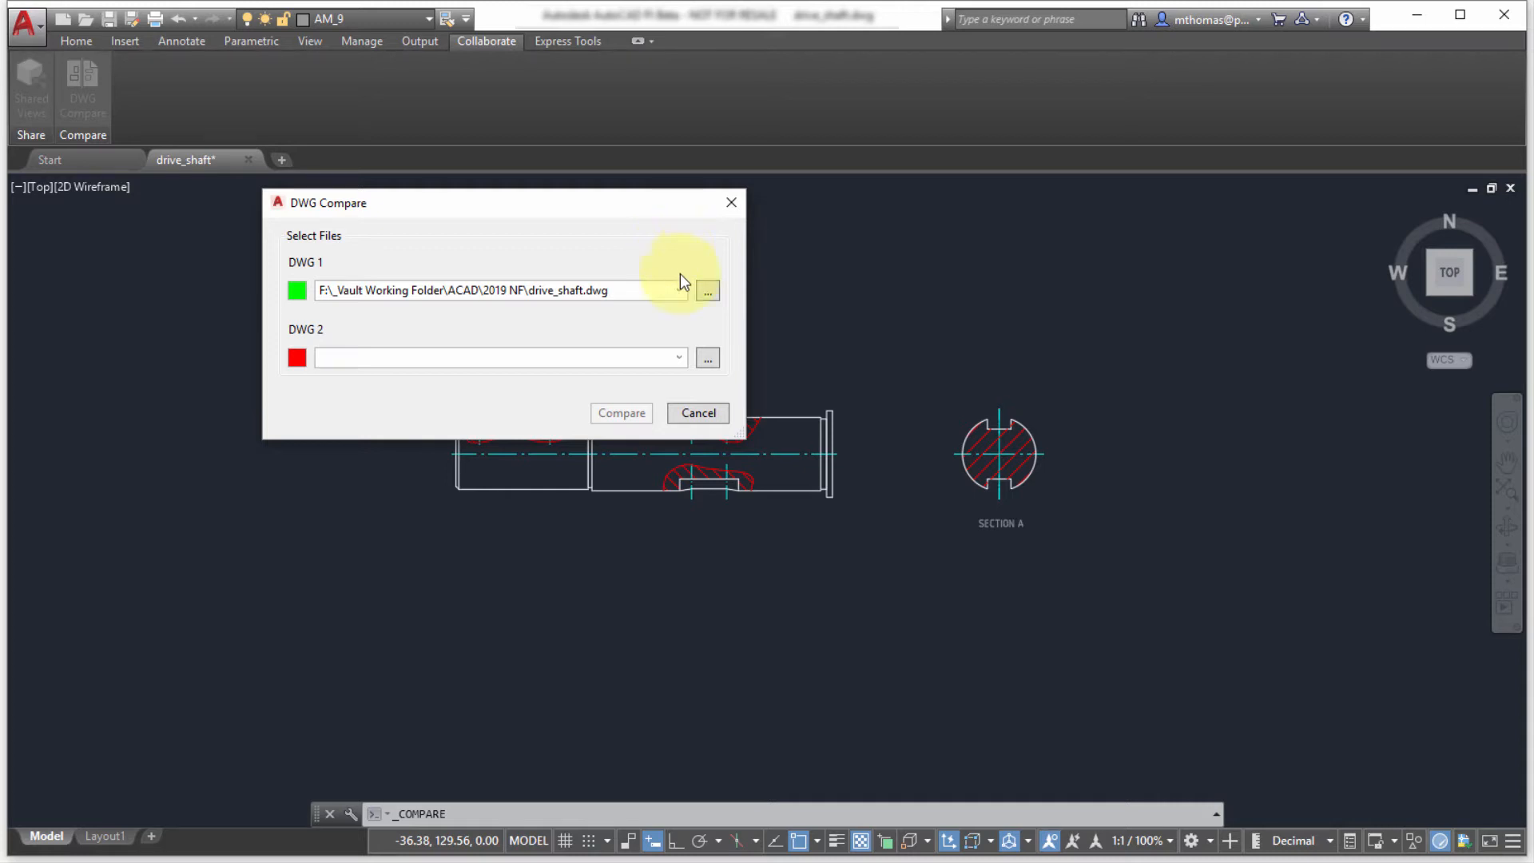
{"action": "mouse_move", "coordinate": [676, 261]}
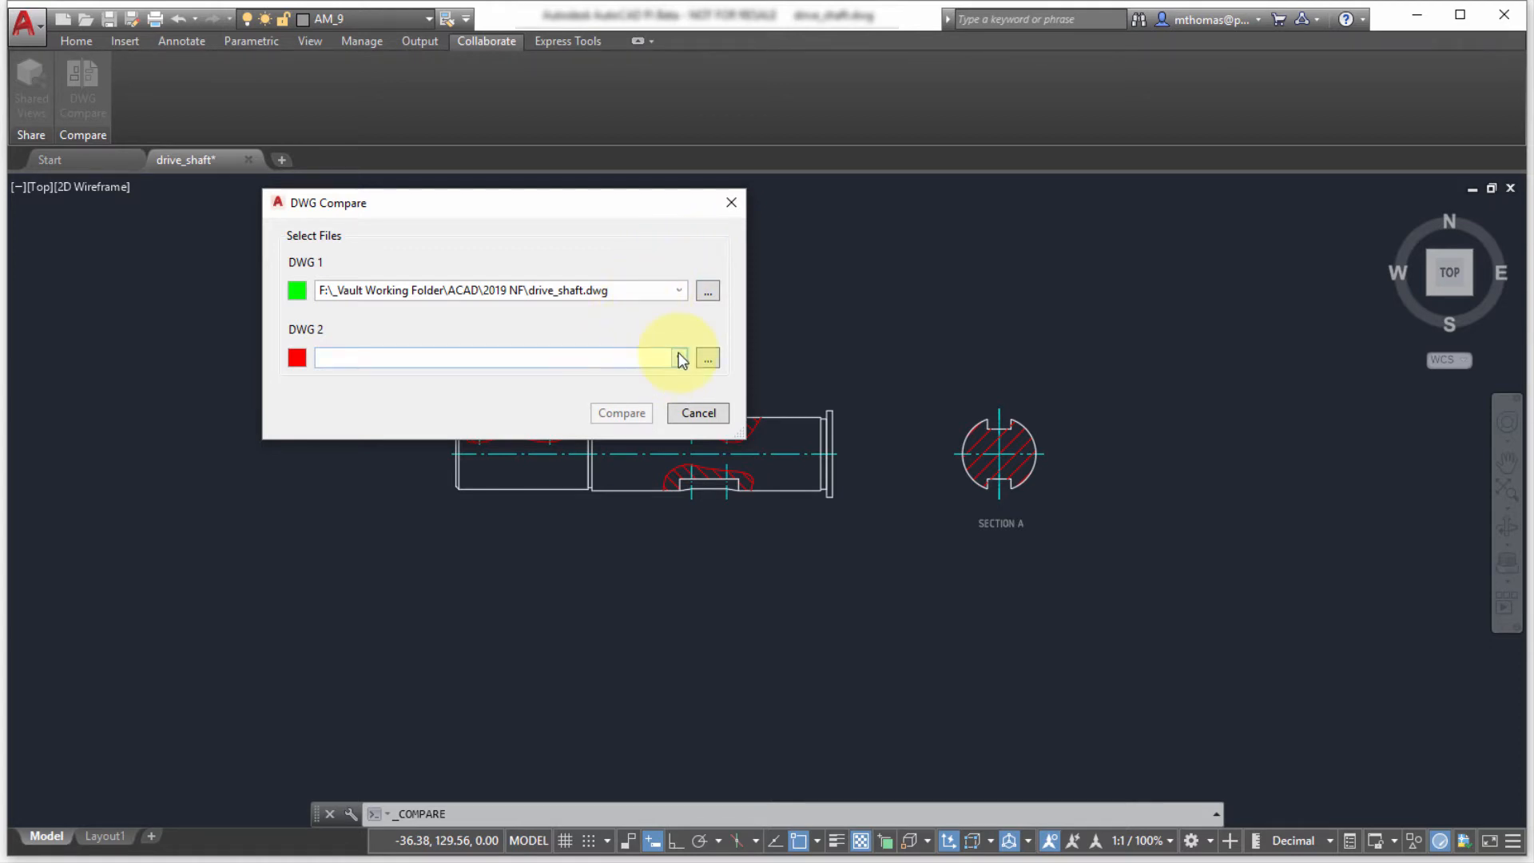
{"action": "left_click", "coordinate": [679, 358]}
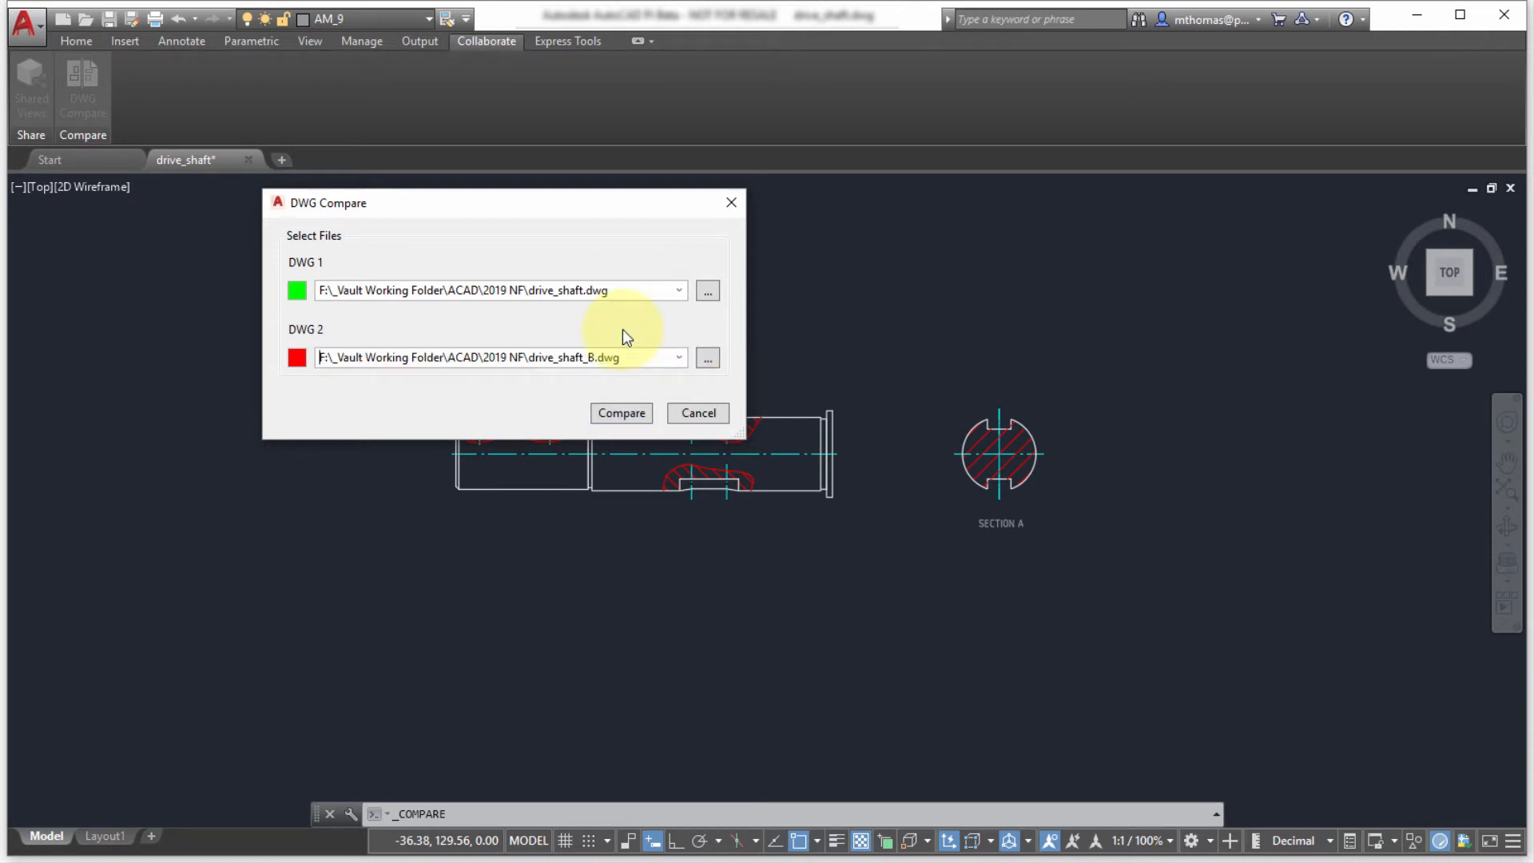
{"action": "mouse_move", "coordinate": [626, 339]}
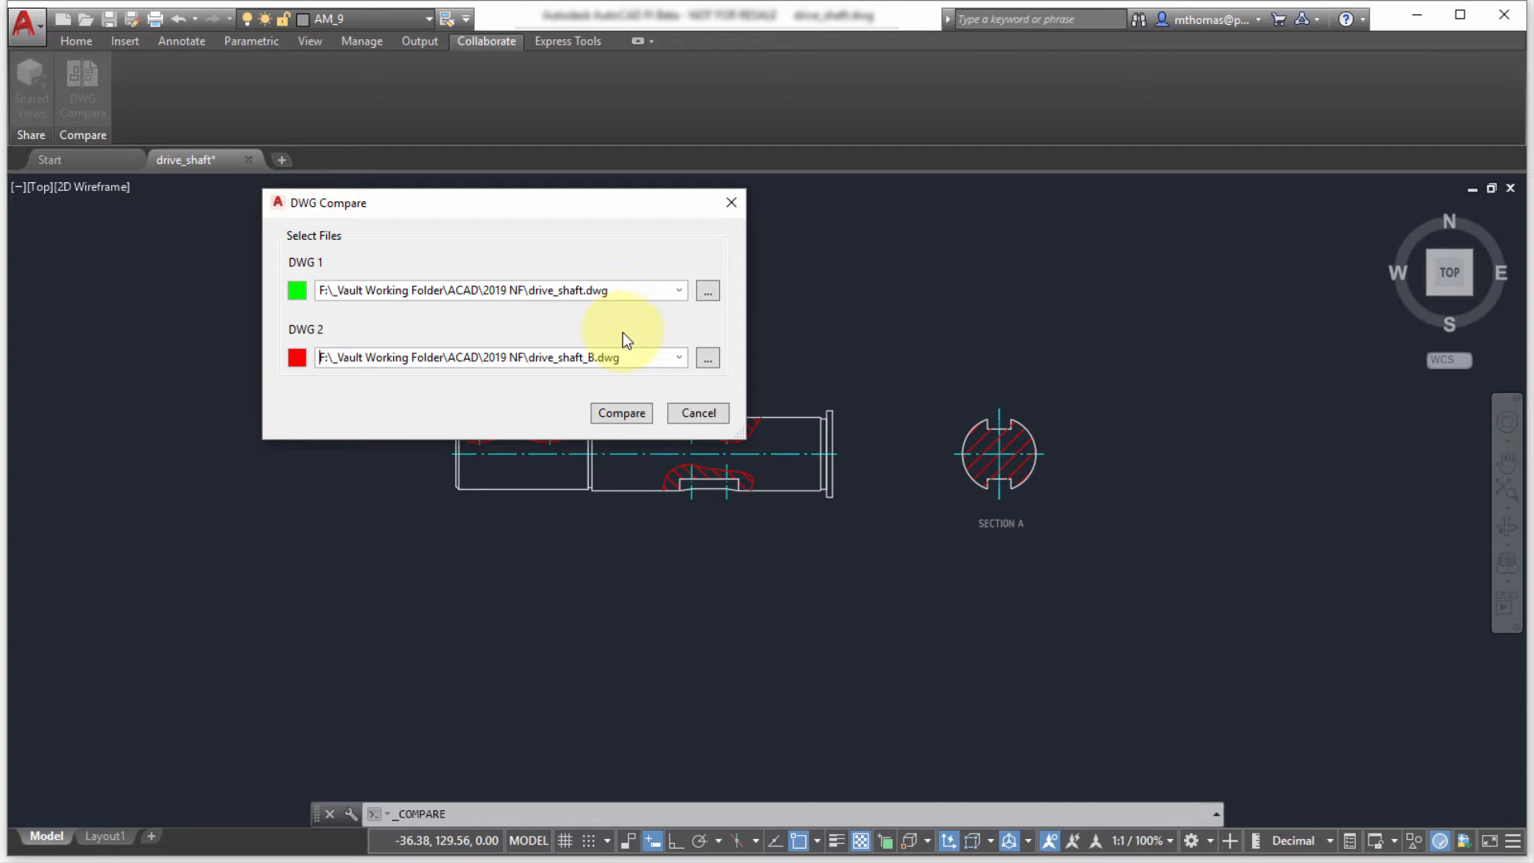
{"action": "left_click", "coordinate": [620, 413]}
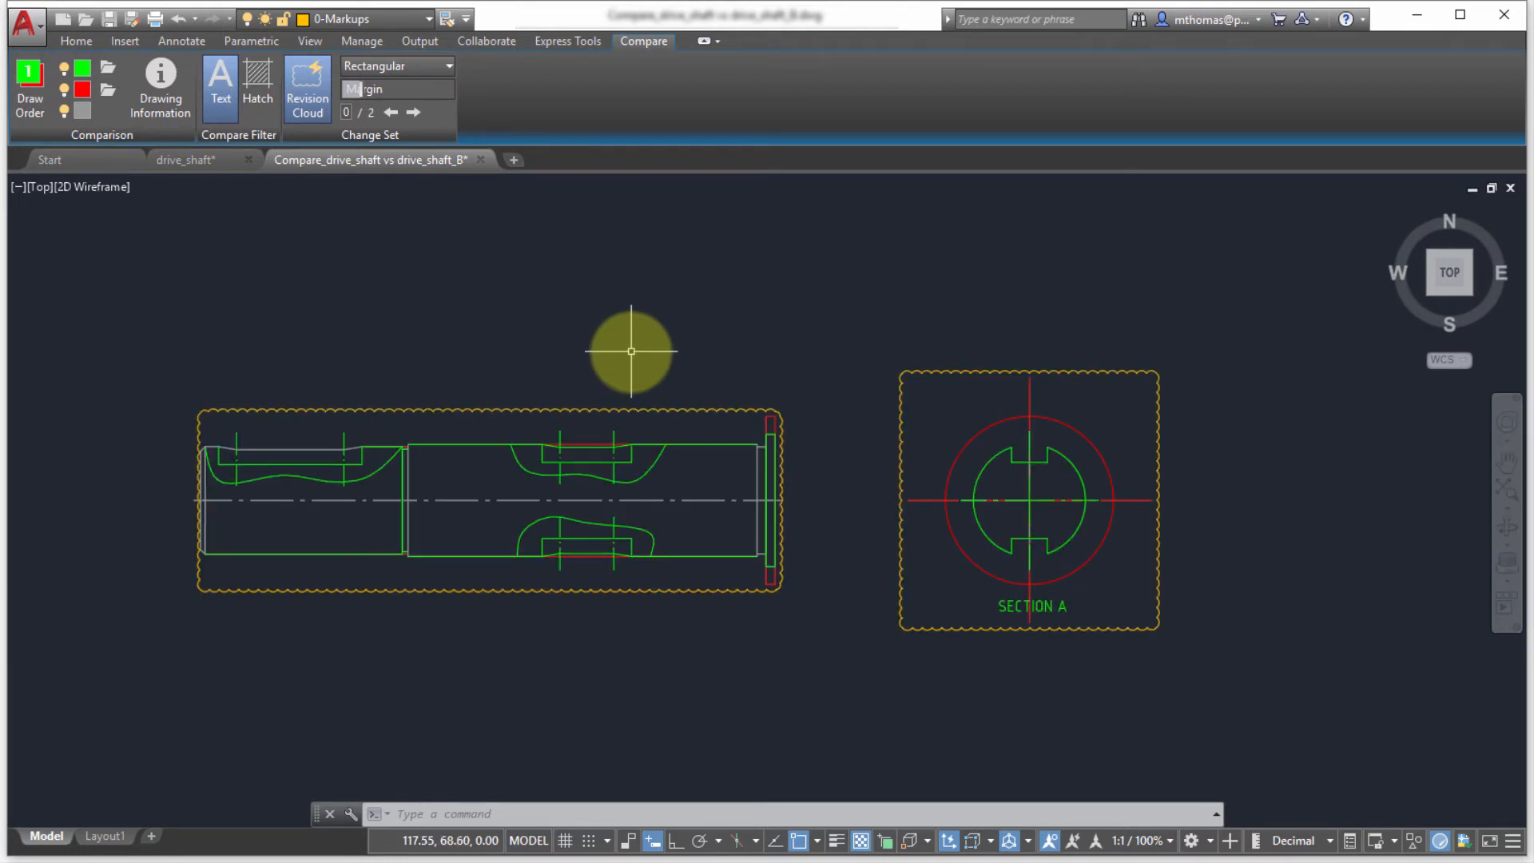
{"action": "mouse_move", "coordinate": [631, 350]}
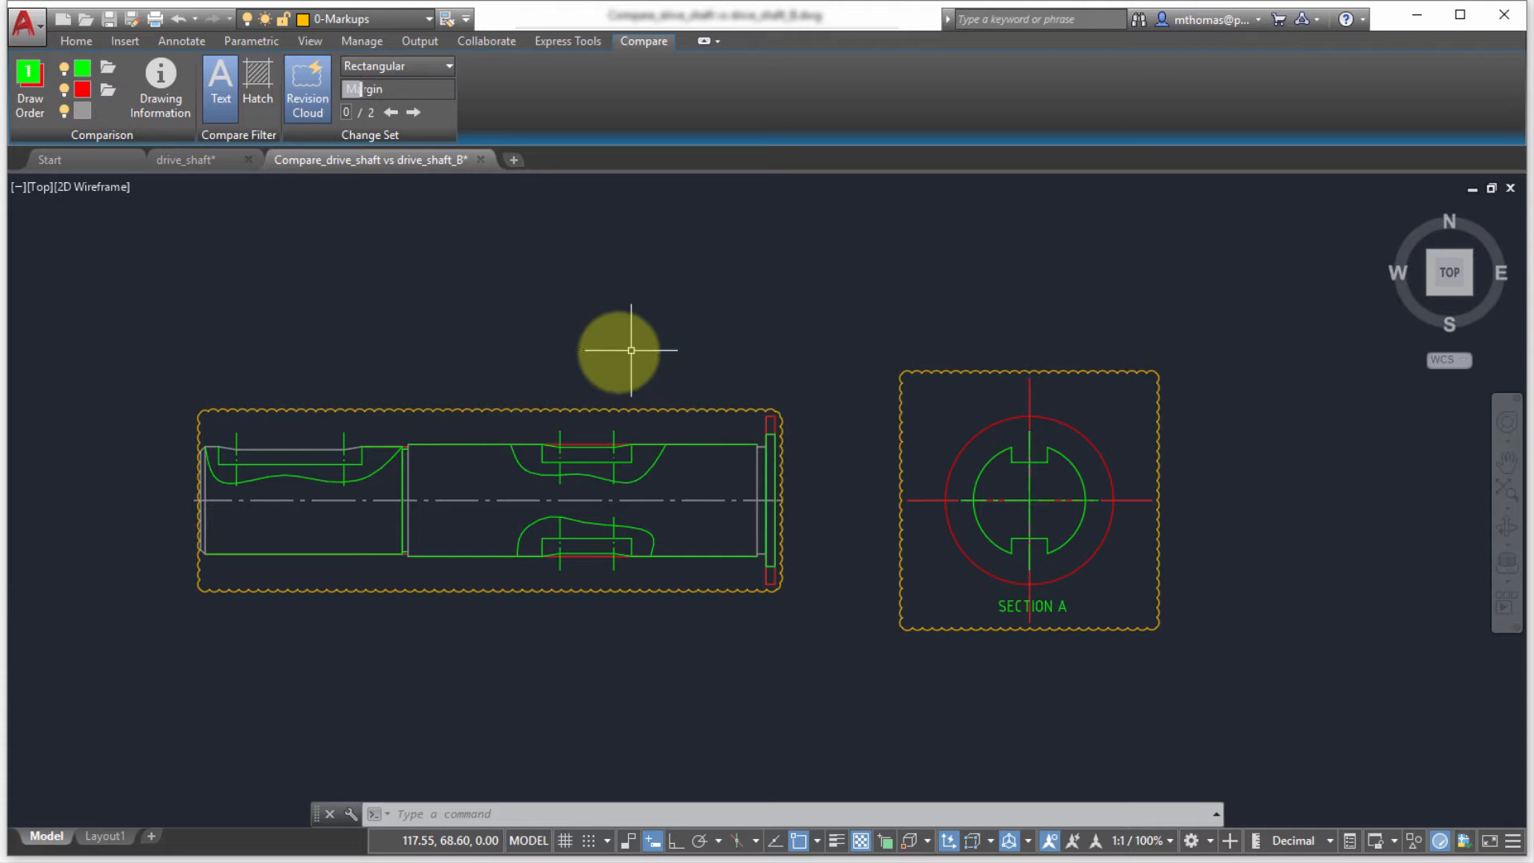
Review the Compare_drive_shaft vs drive_shaft_B drawing tab.
{"action": "left_click", "coordinate": [30, 88]}
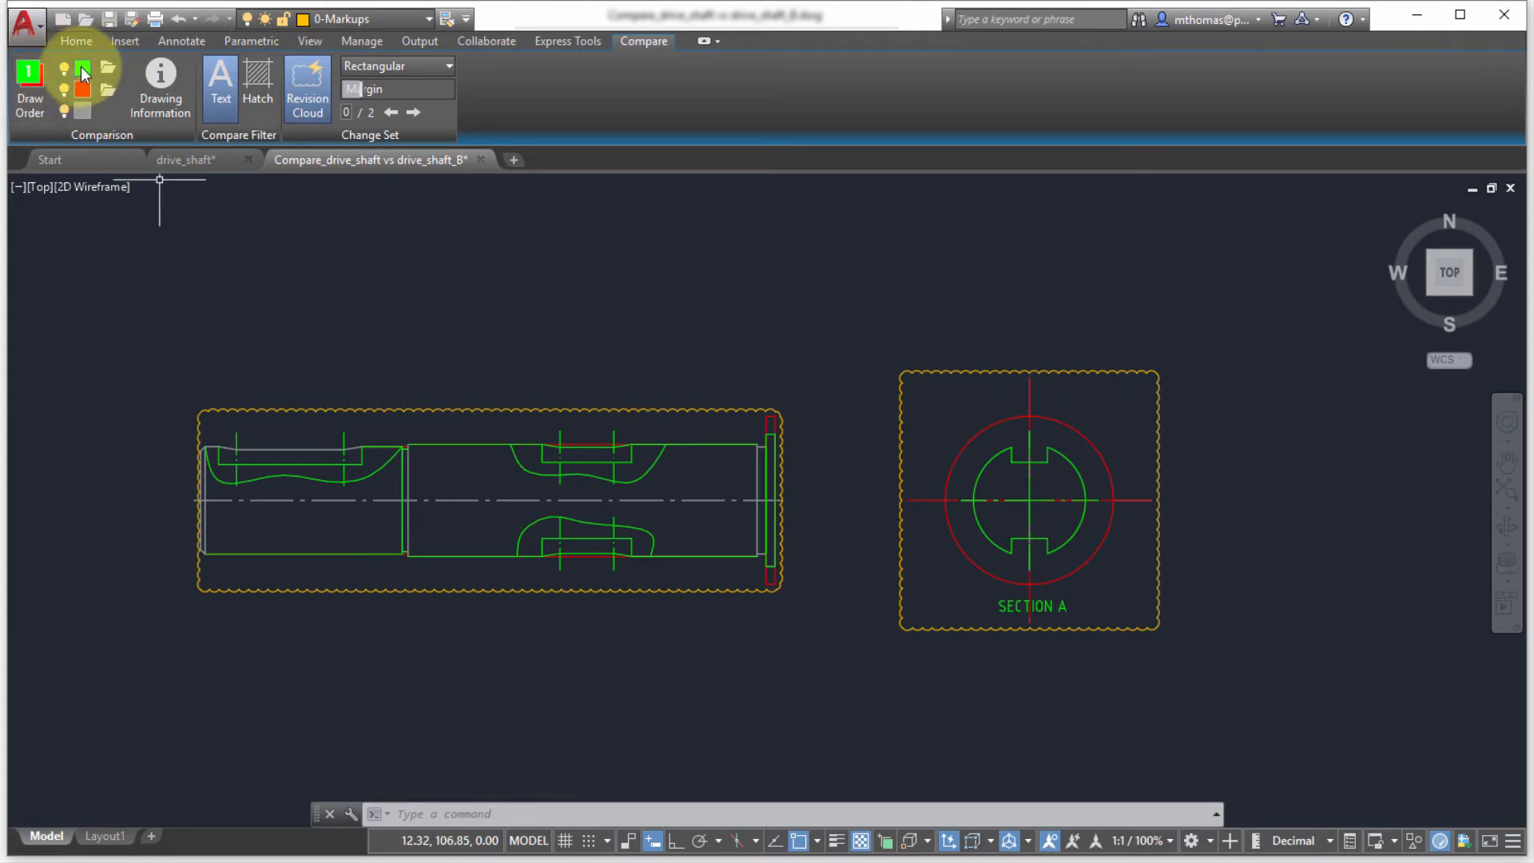
Show DWG 1 geometry in cyan and display the compared files' information.
{"action": "left_click", "coordinate": [82, 67]}
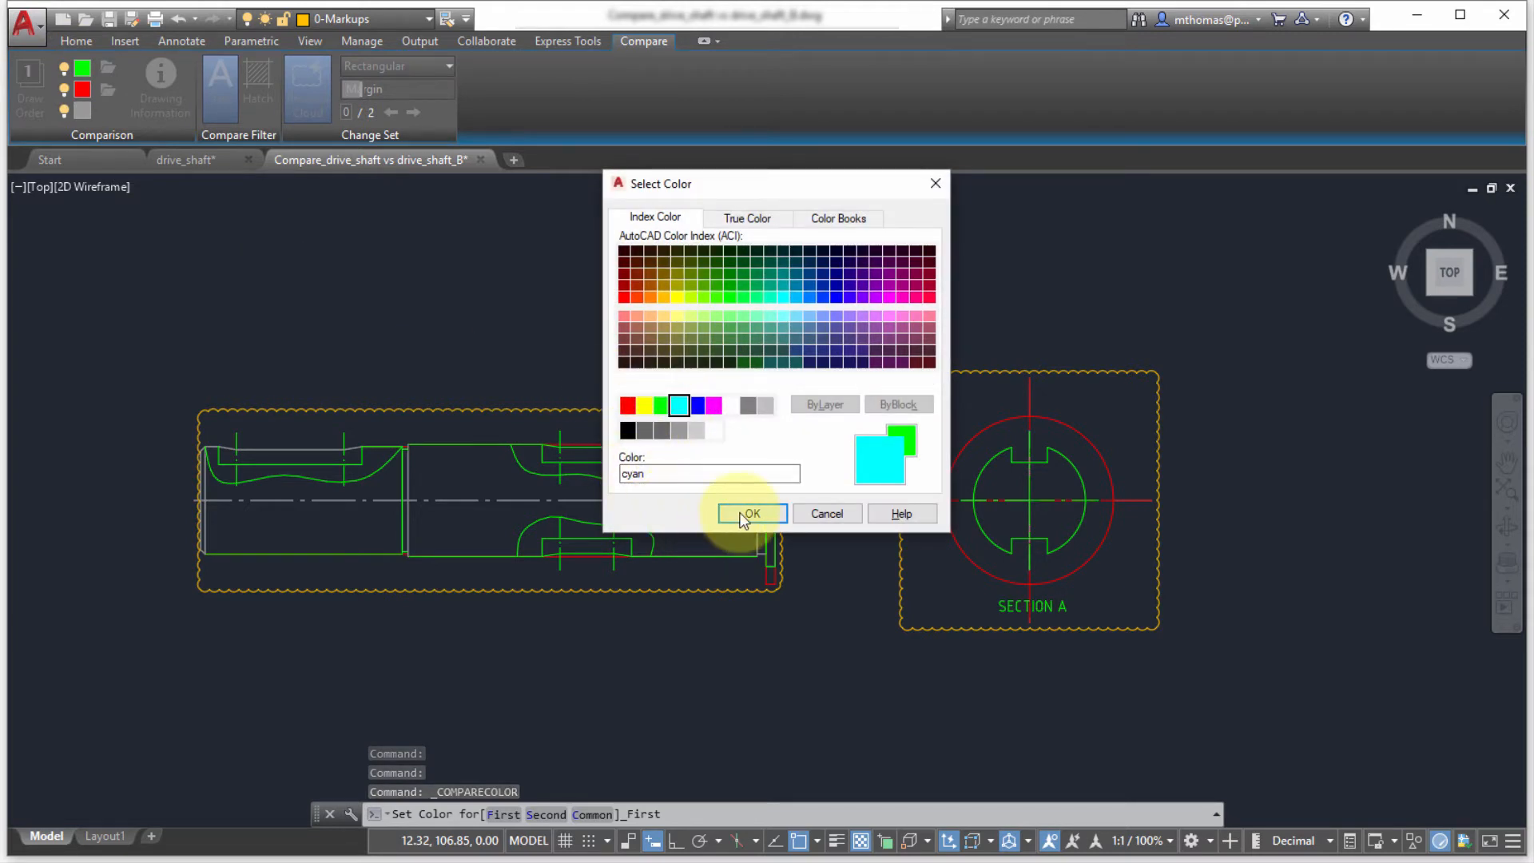
{"action": "left_click", "coordinate": [749, 514]}
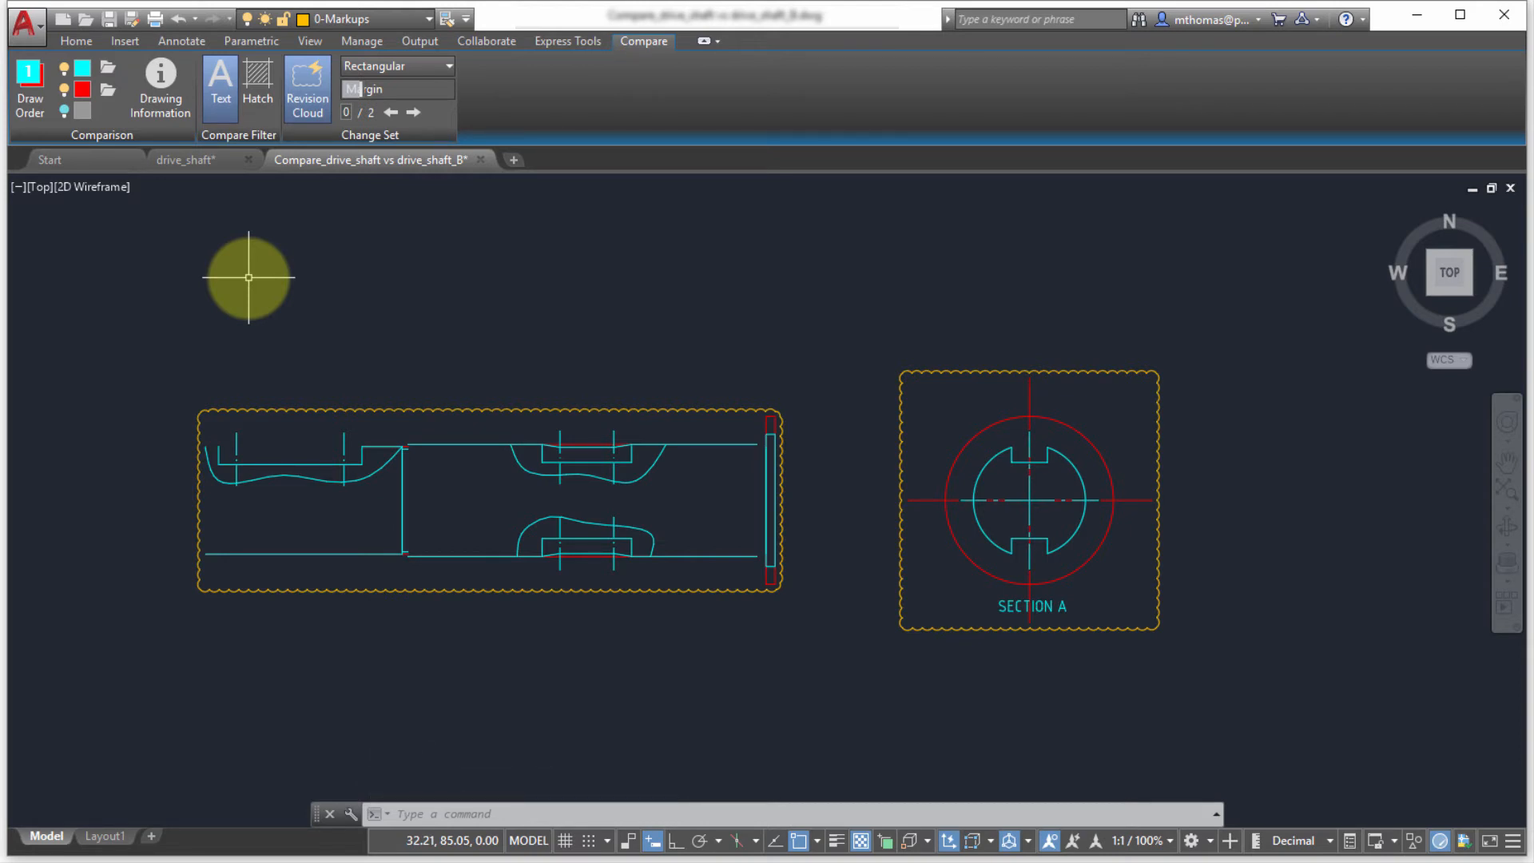
{"action": "left_click", "coordinate": [160, 88]}
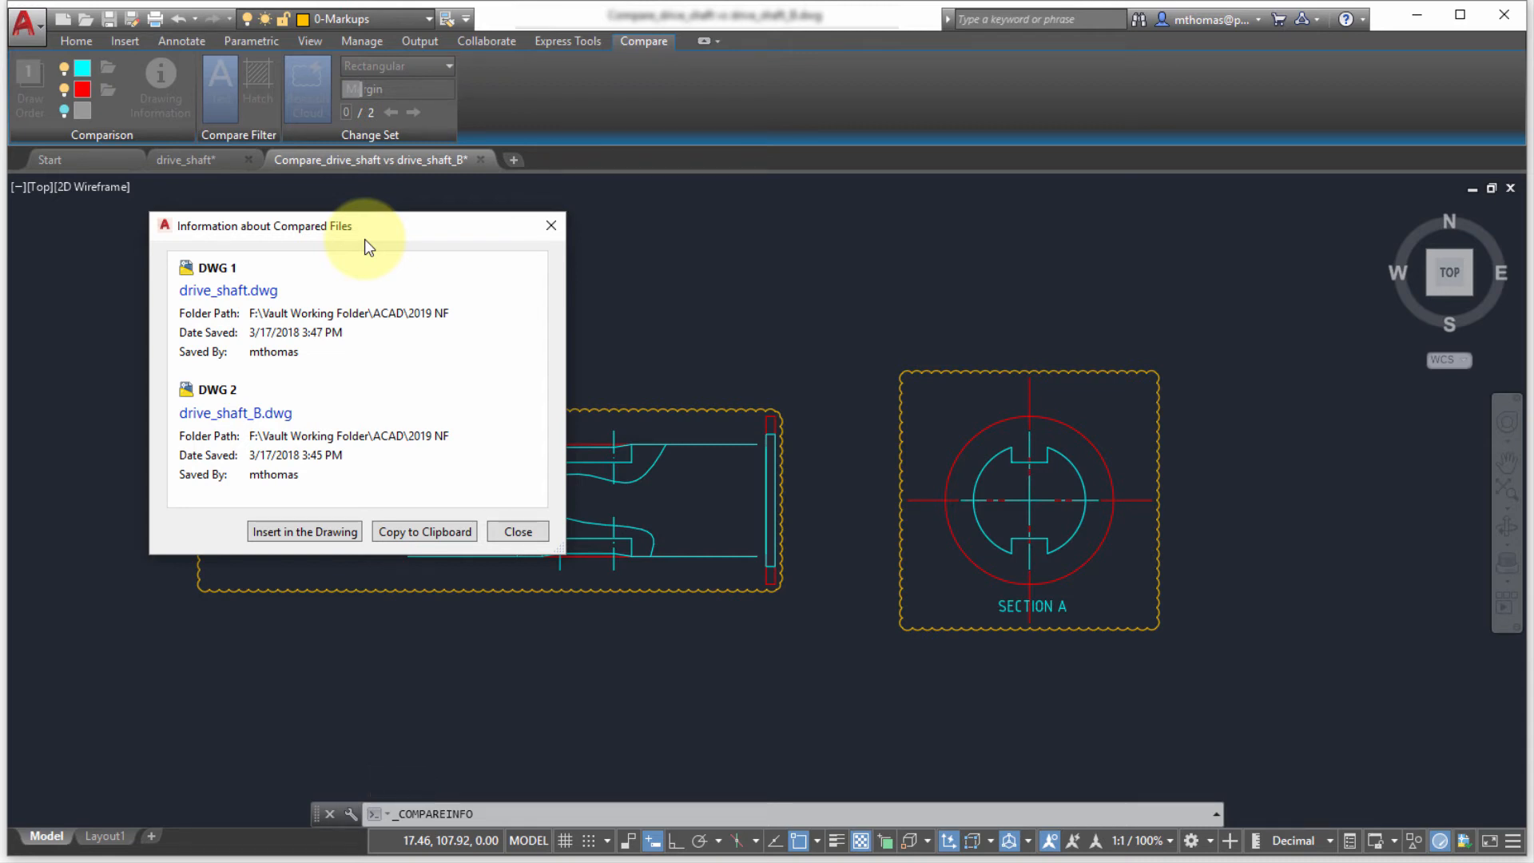
{"action": "mouse_move", "coordinate": [461, 406]}
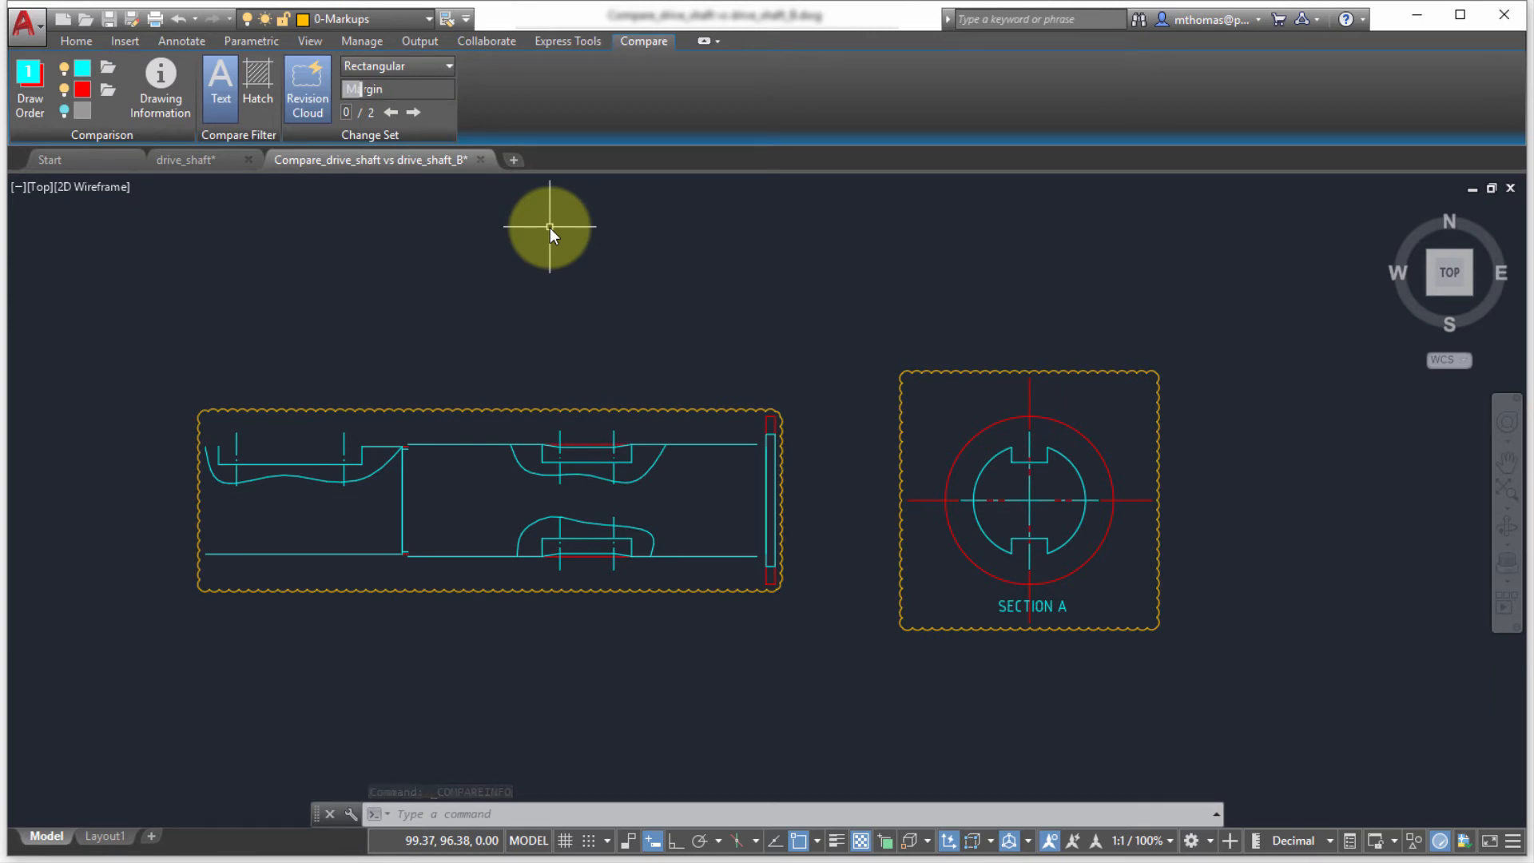
{"action": "left_click", "coordinate": [219, 88]}
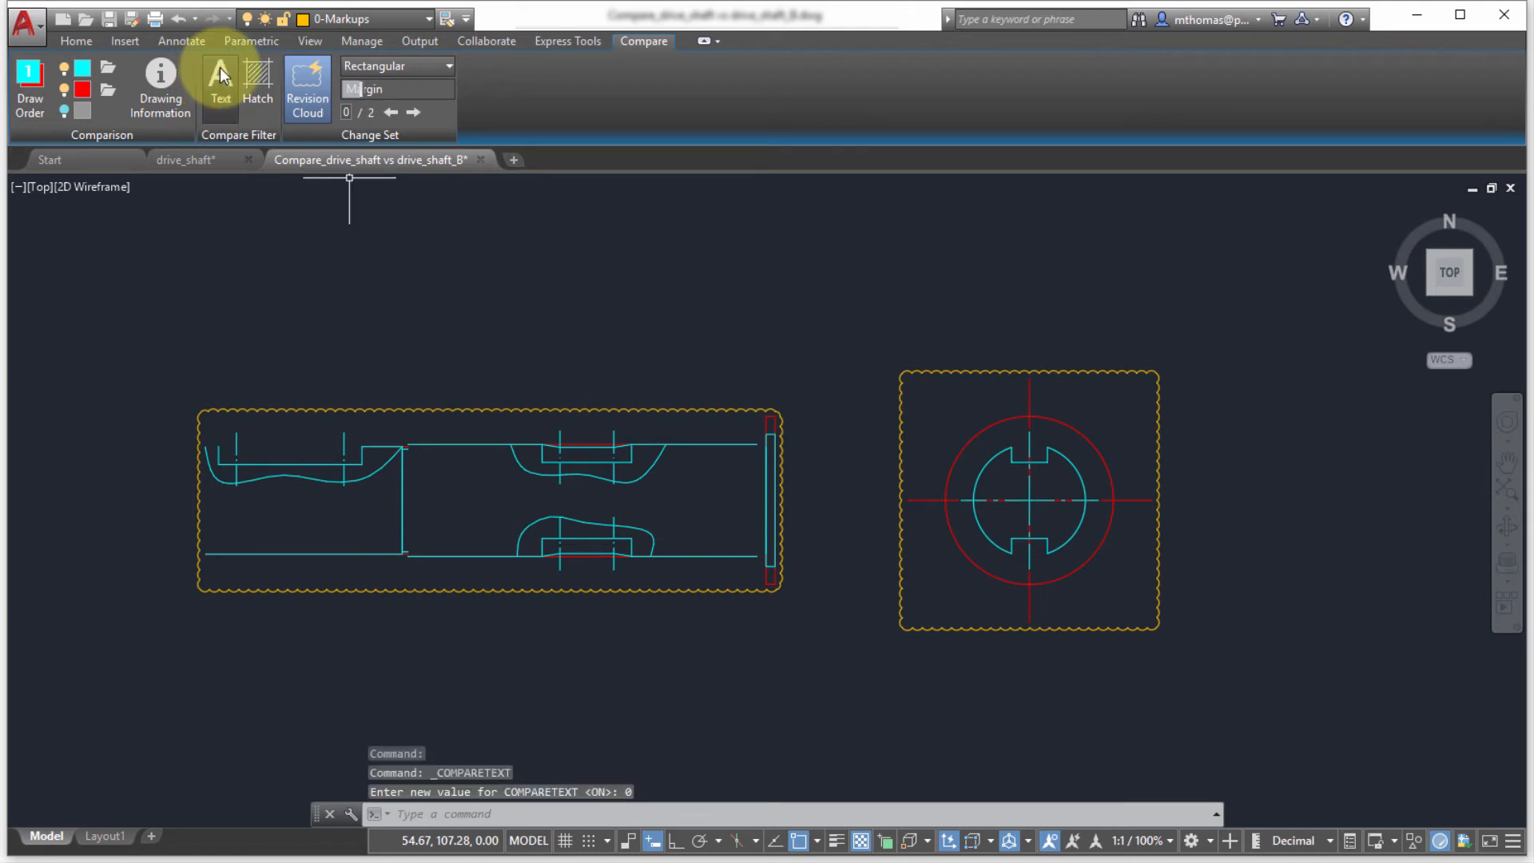
{"action": "left_click", "coordinate": [219, 88]}
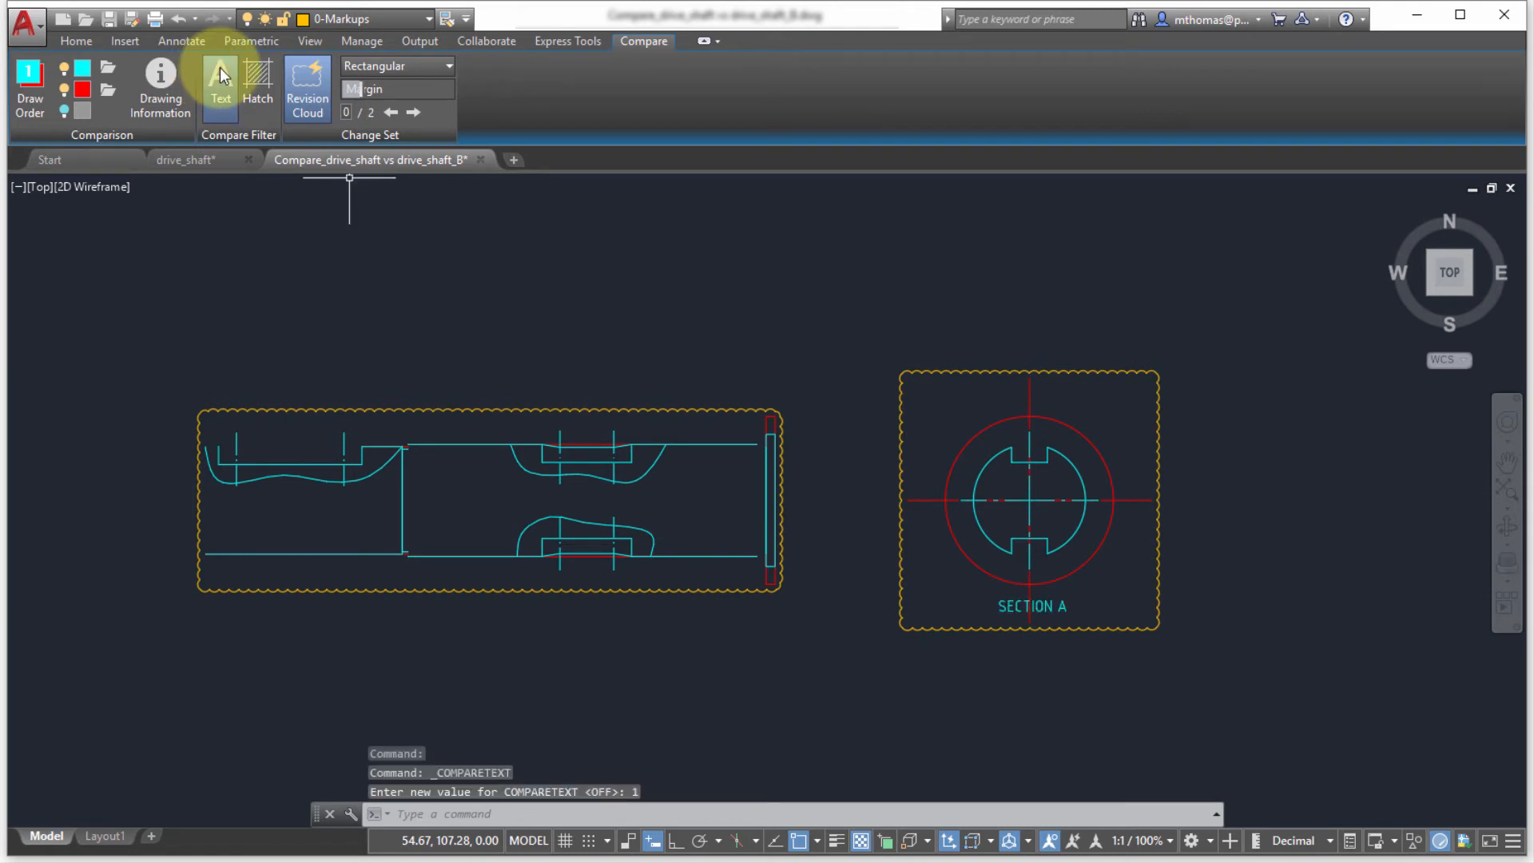
{"action": "left_click", "coordinate": [256, 88]}
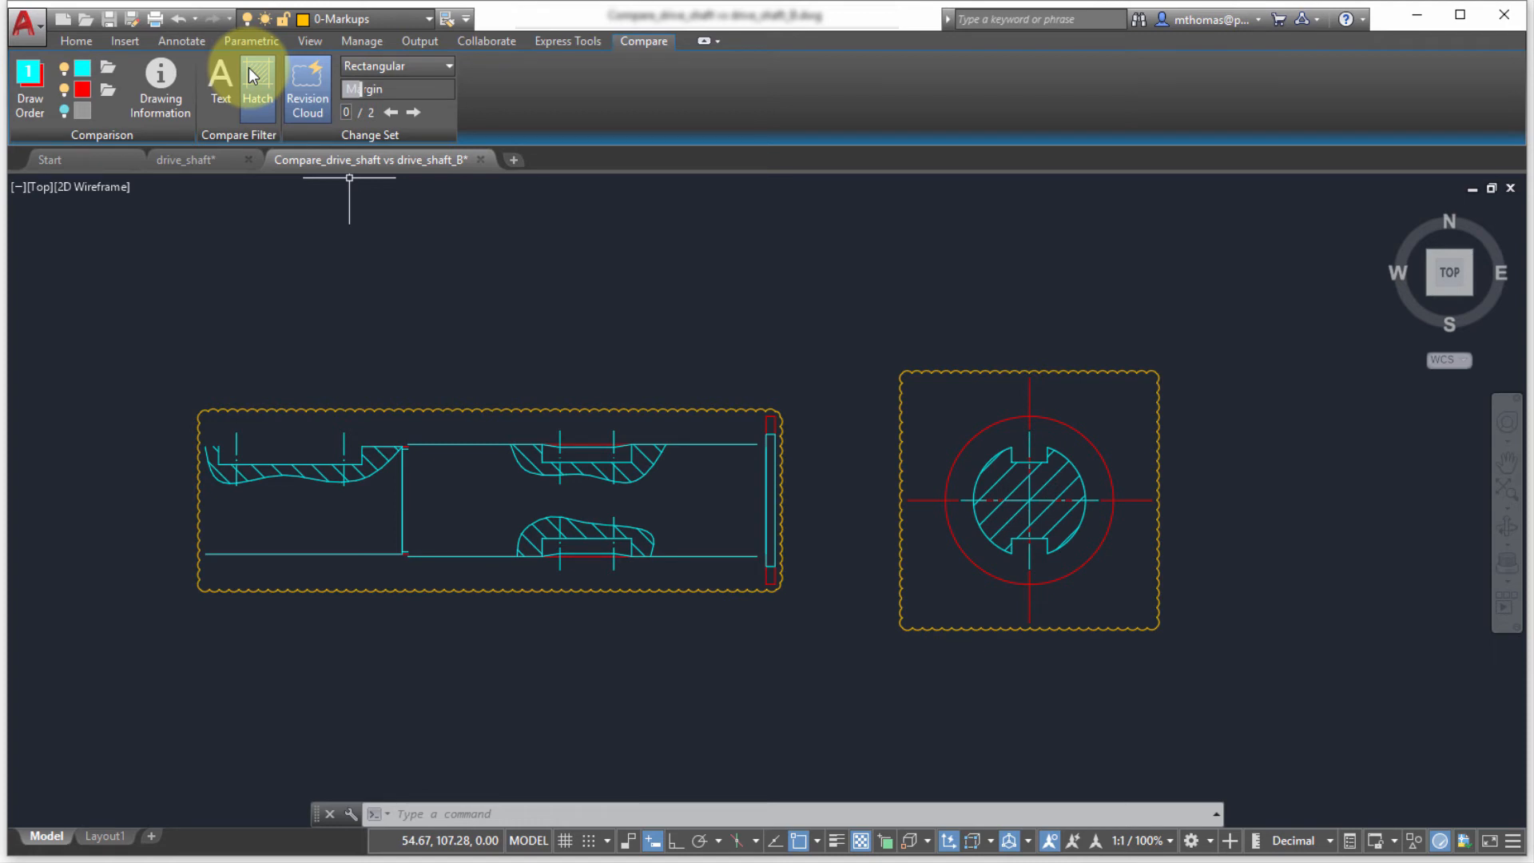
{"action": "left_click", "coordinate": [256, 87]}
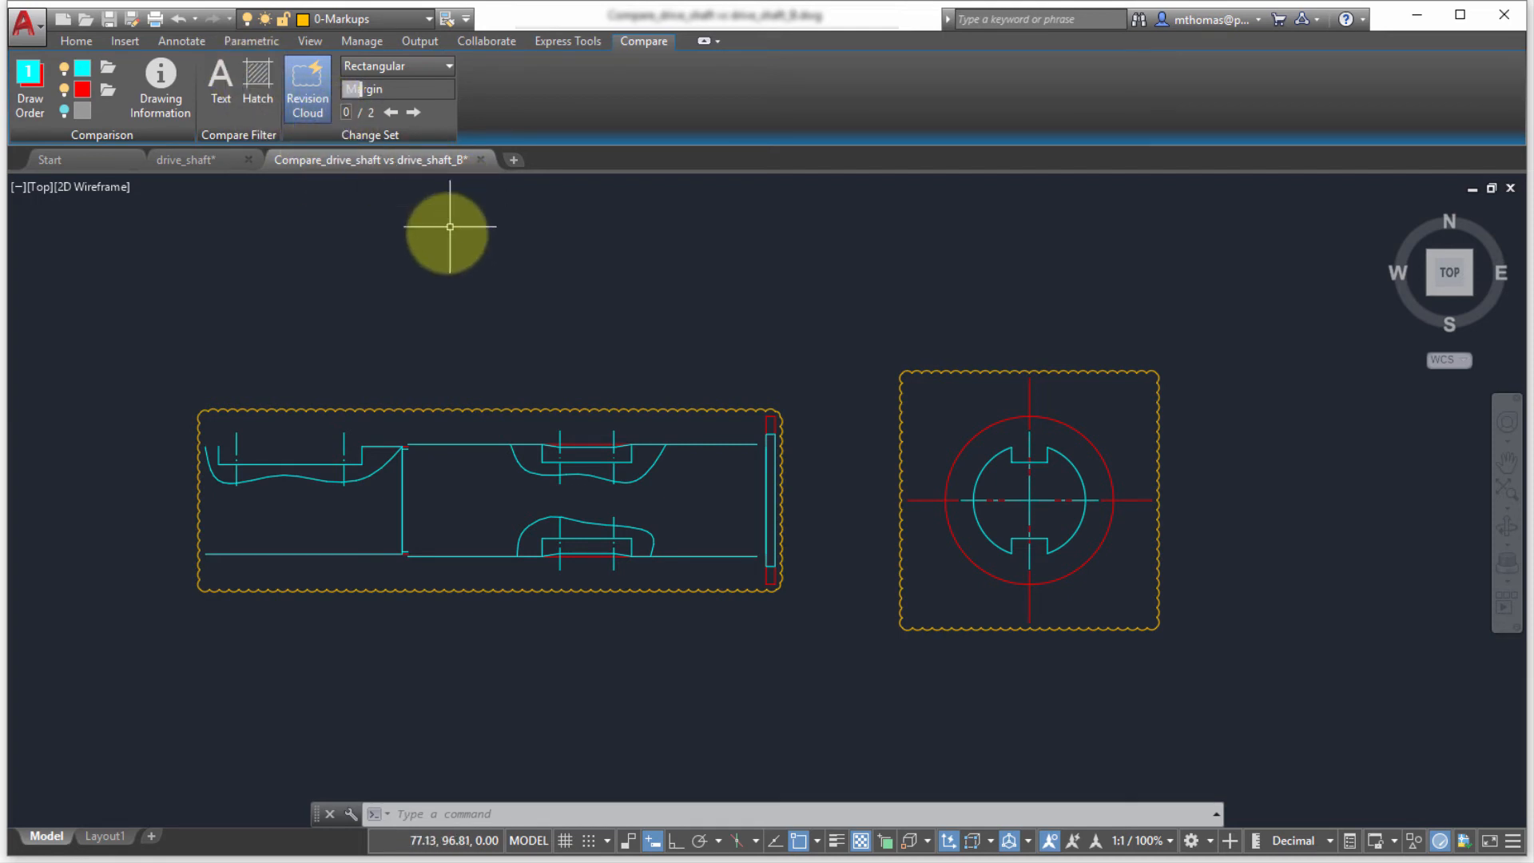
{"action": "mouse_move", "coordinate": [448, 231]}
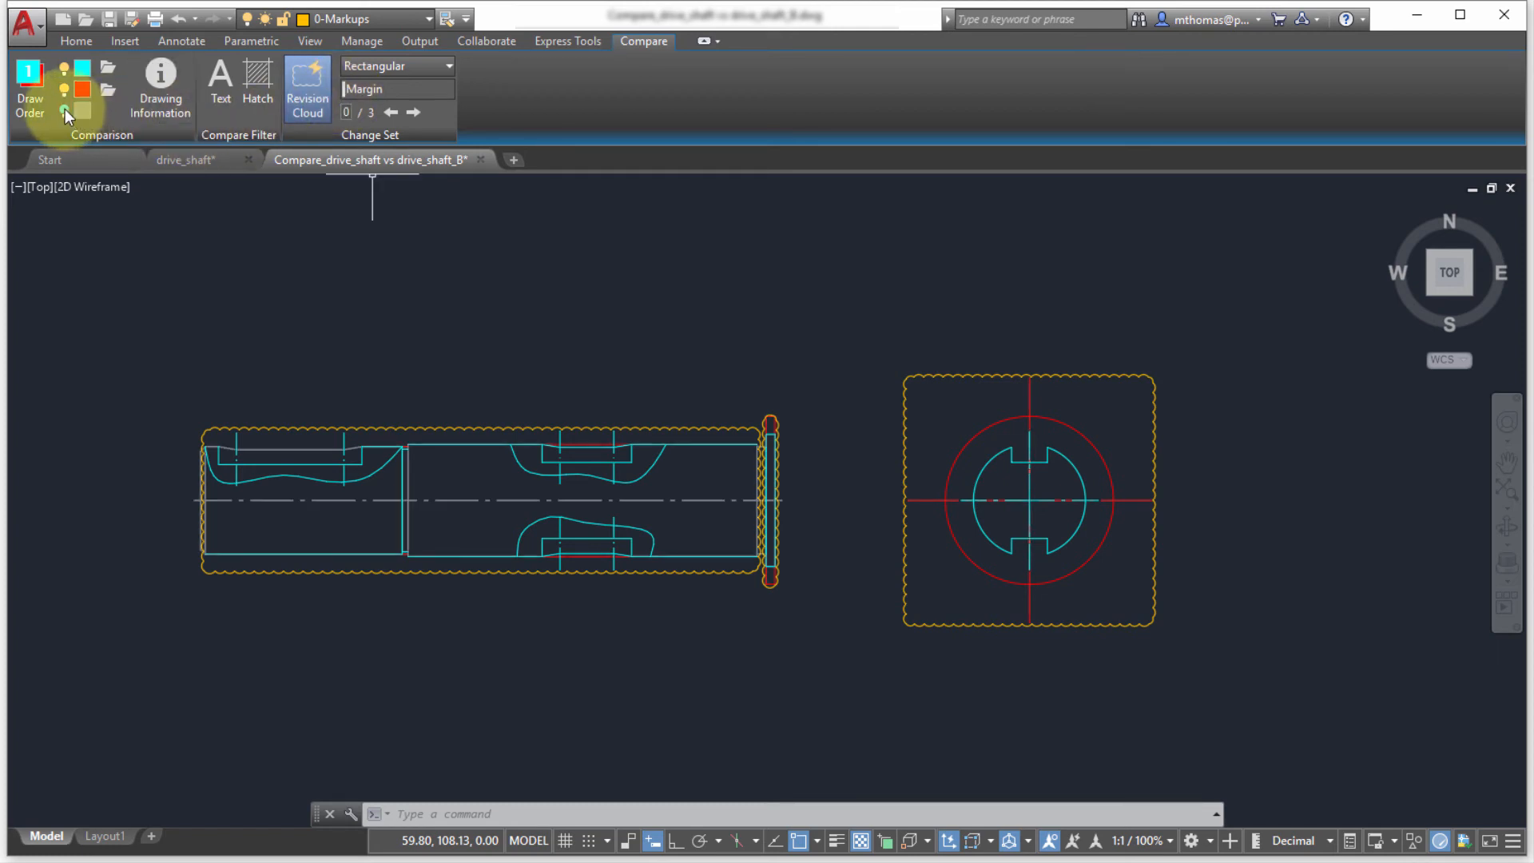
Show common objects and step through three change sets with Next.
{"action": "left_click", "coordinate": [62, 110]}
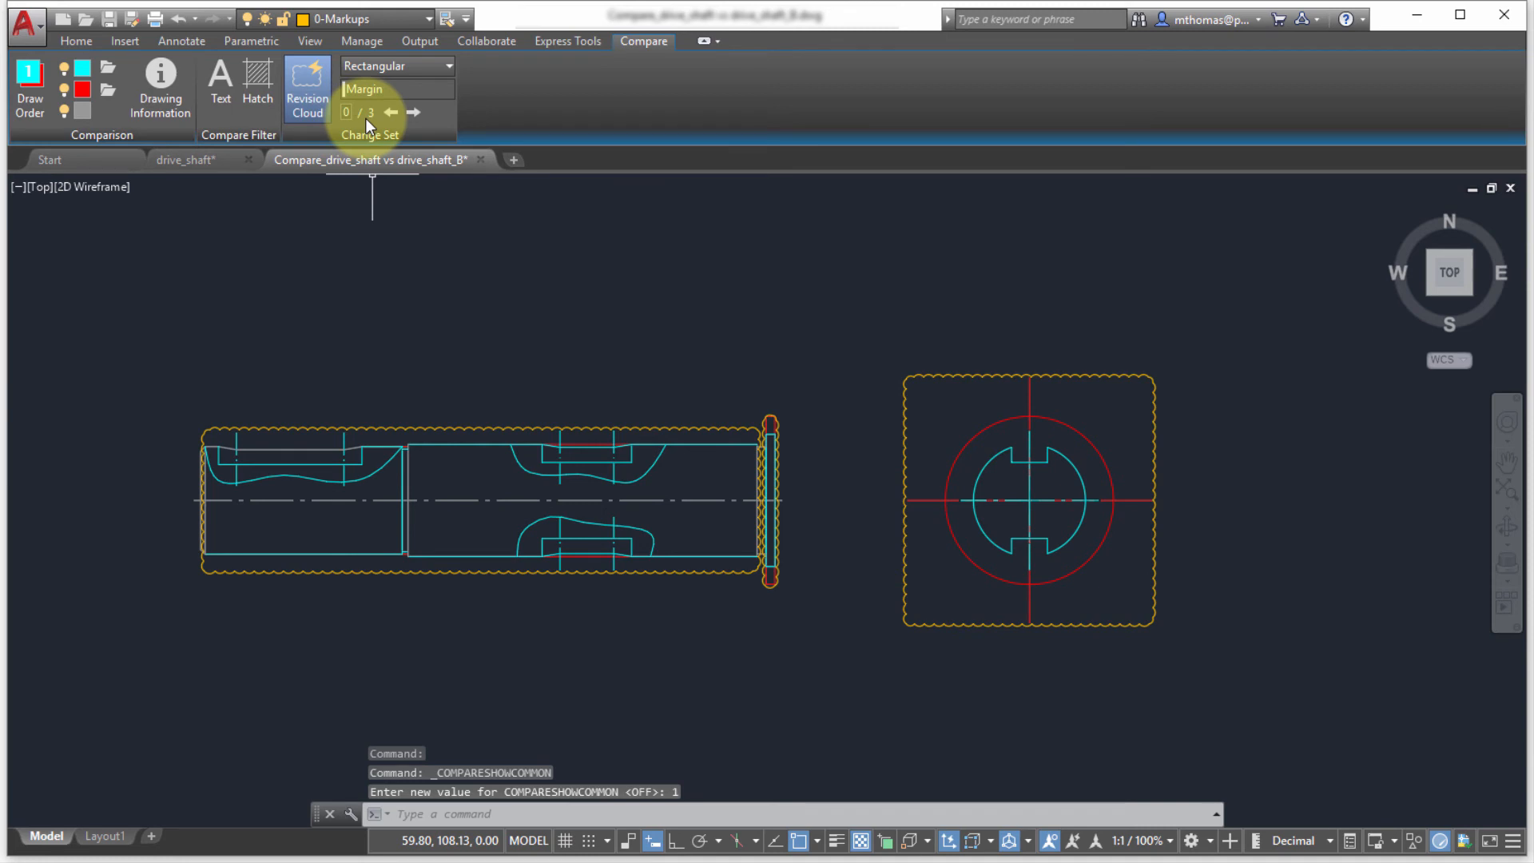
{"action": "left_click", "coordinate": [413, 111]}
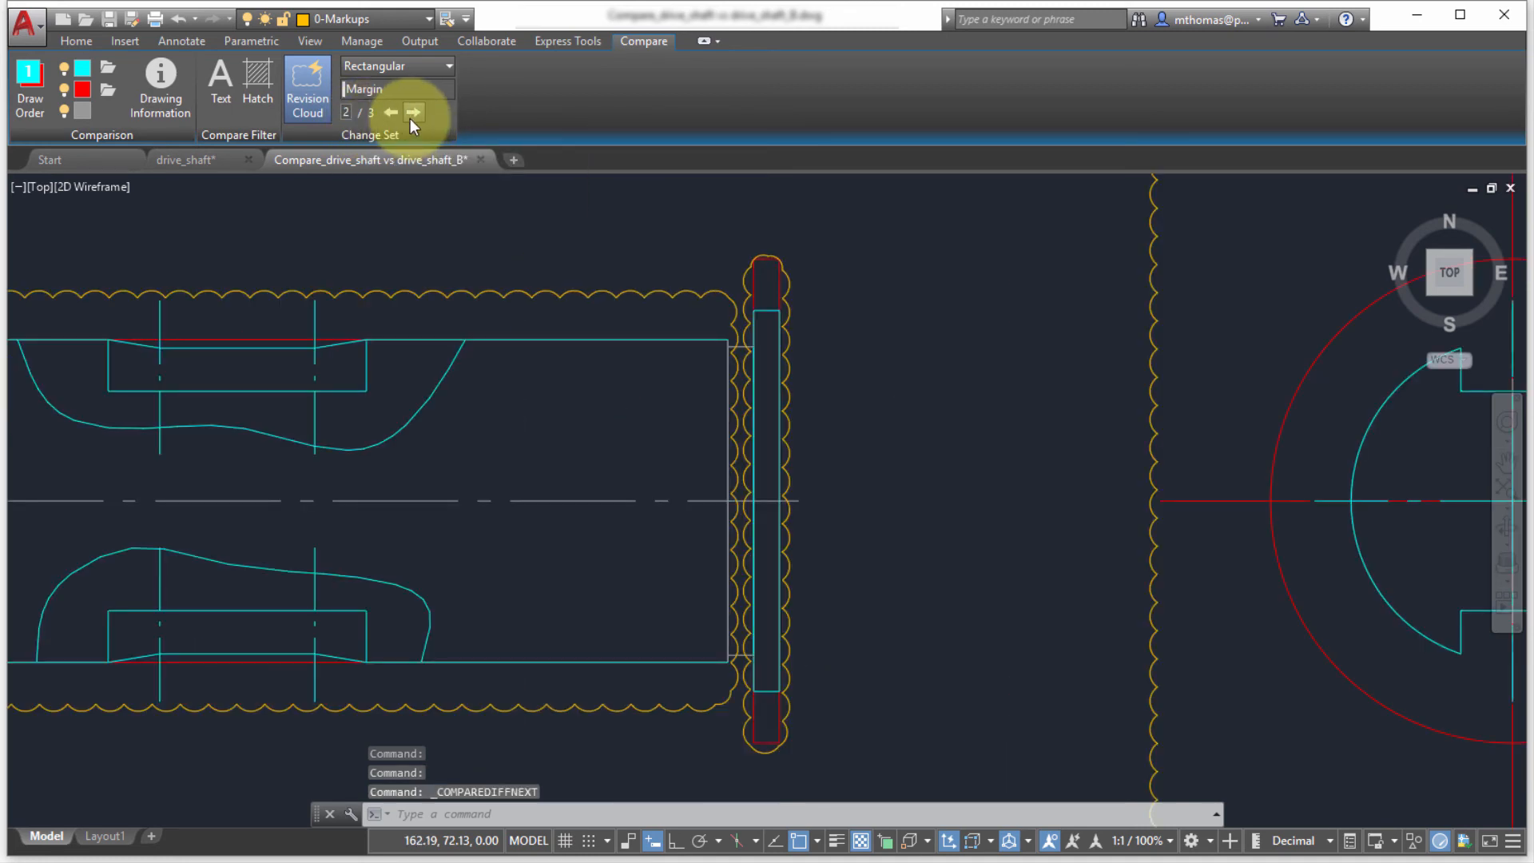
{"action": "left_click", "coordinate": [412, 111]}
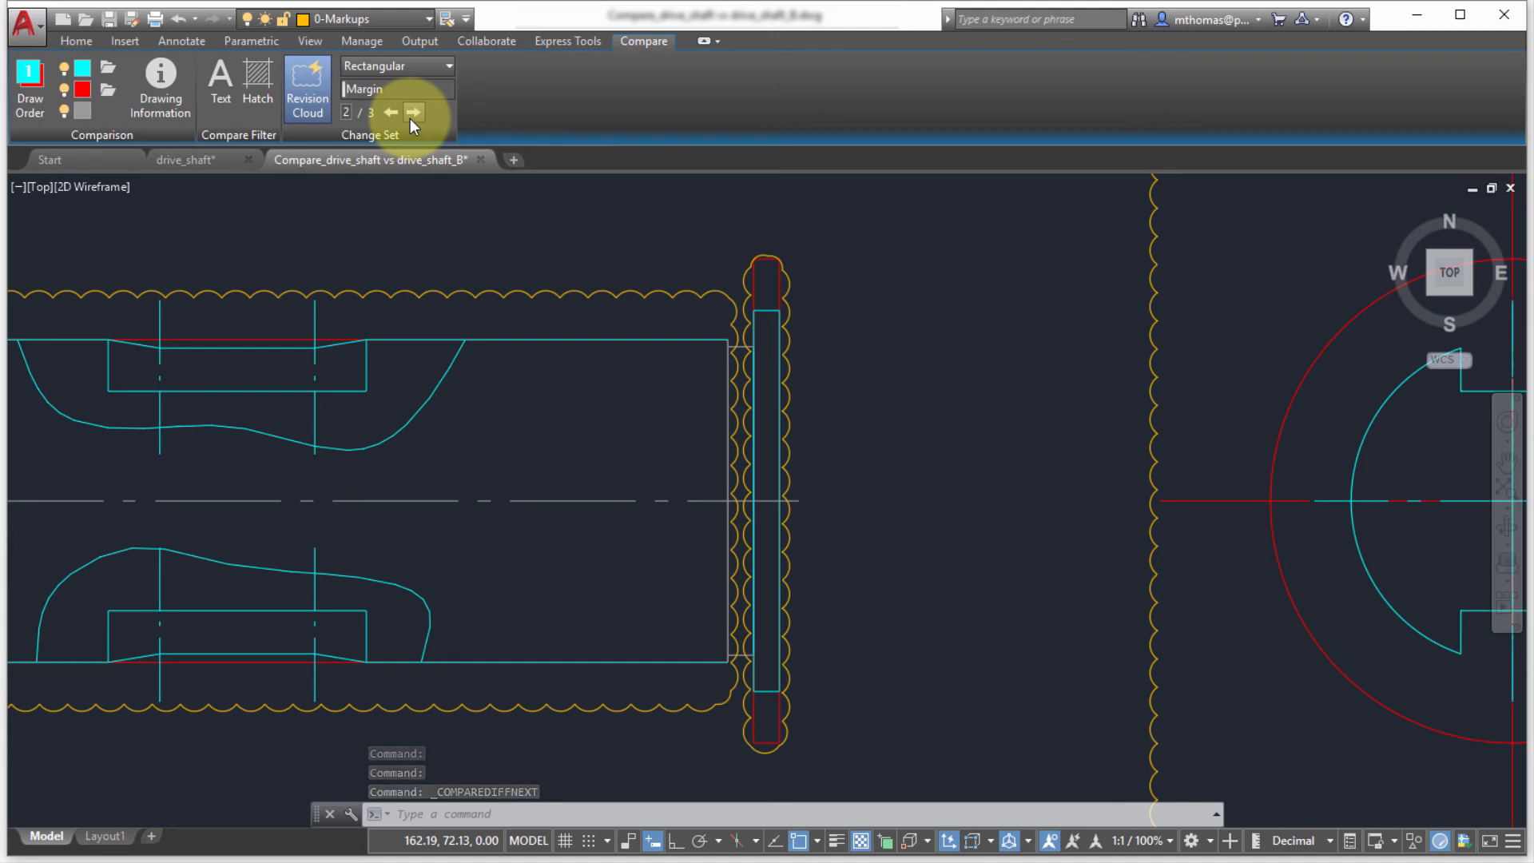
{"action": "left_click", "coordinate": [413, 111]}
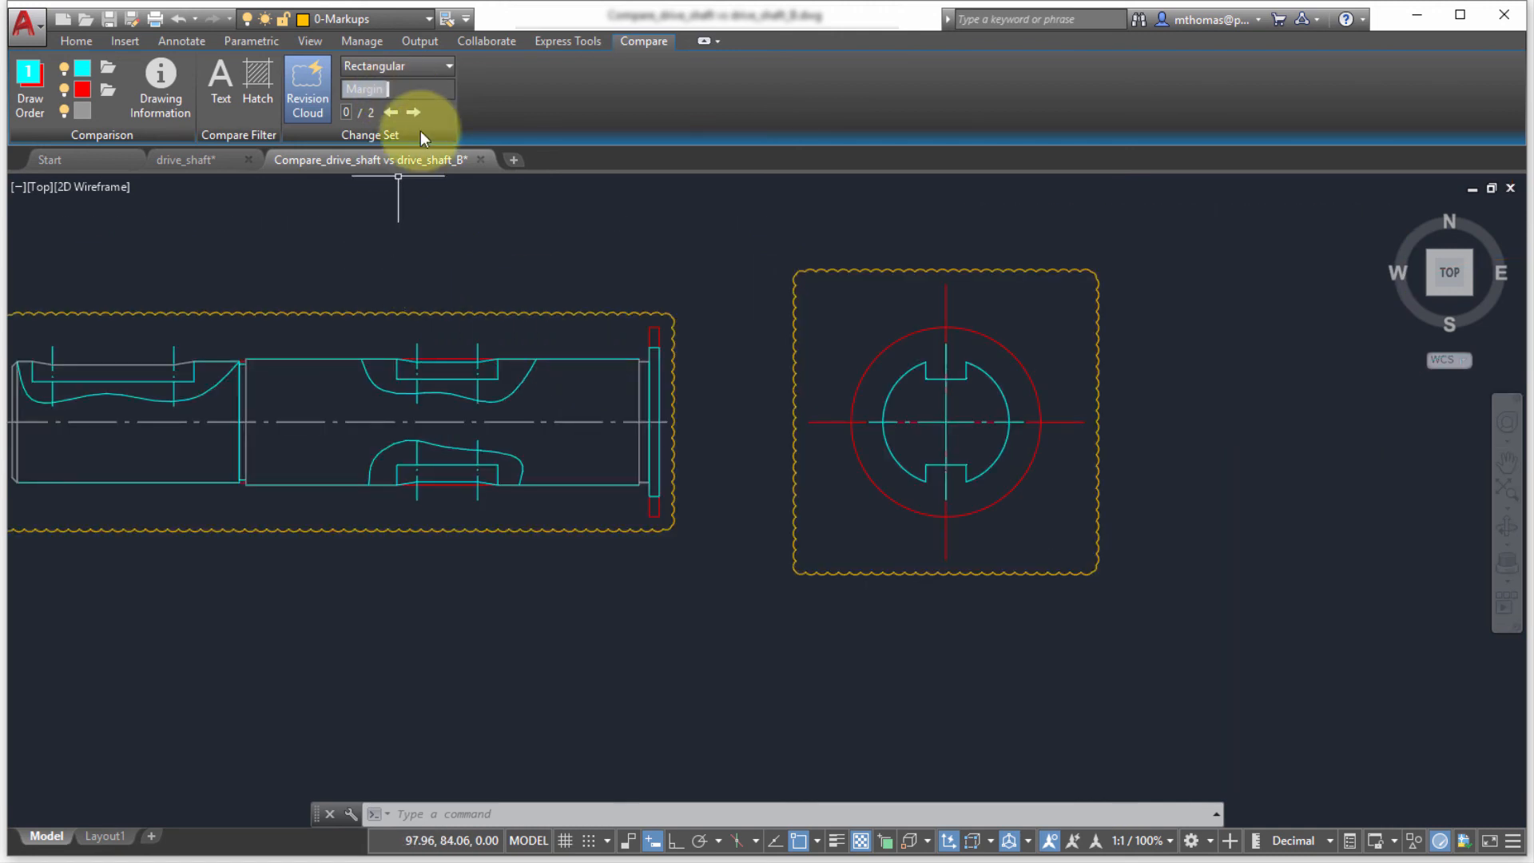
Make revision clouds polygonal, then hide and reshow them.
{"action": "left_click", "coordinate": [396, 65]}
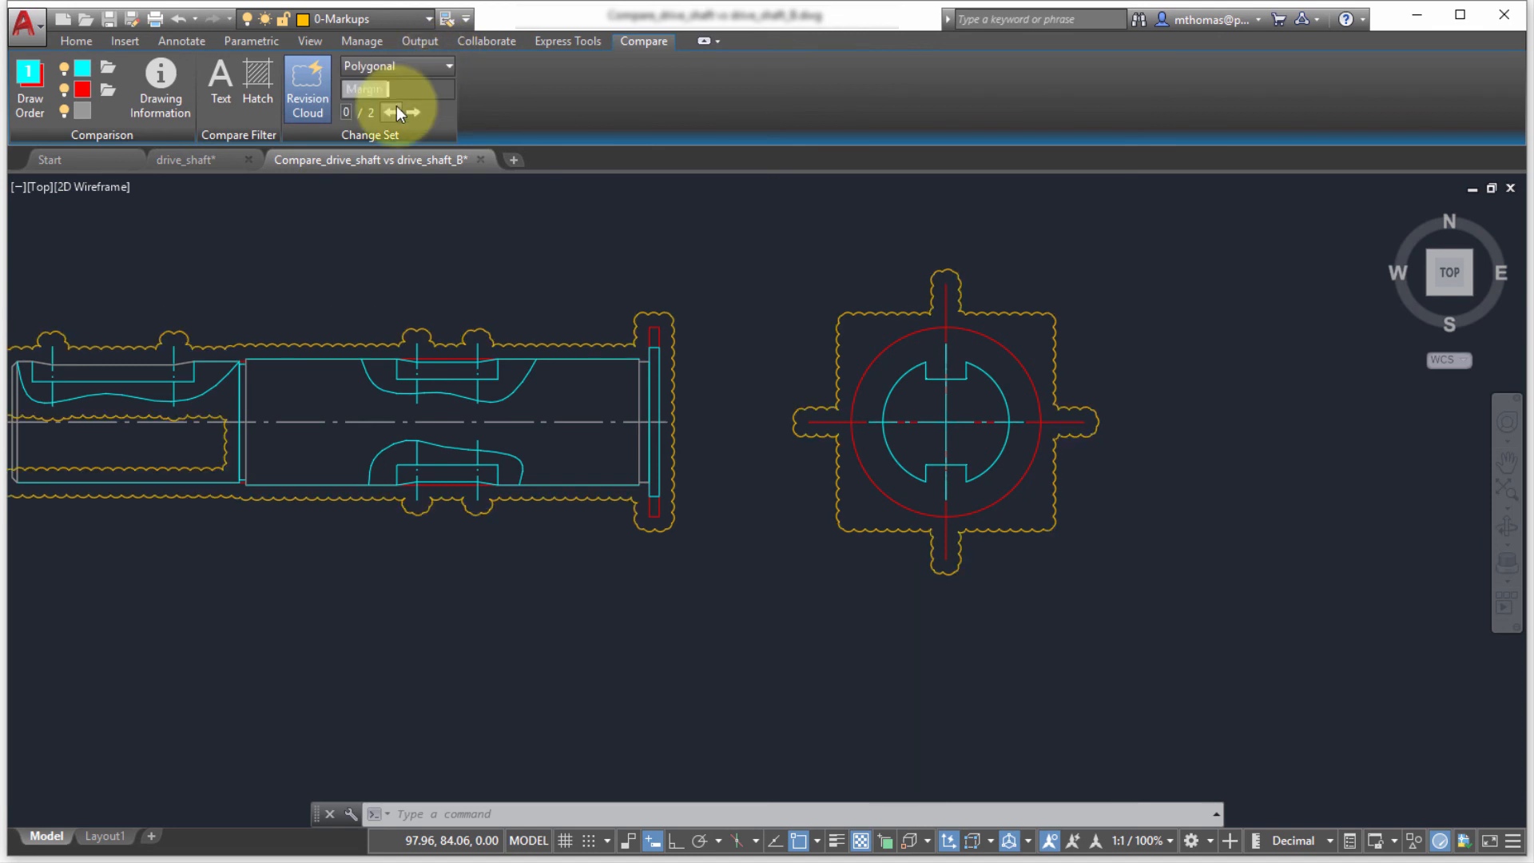
{"action": "mouse_move", "coordinate": [389, 110]}
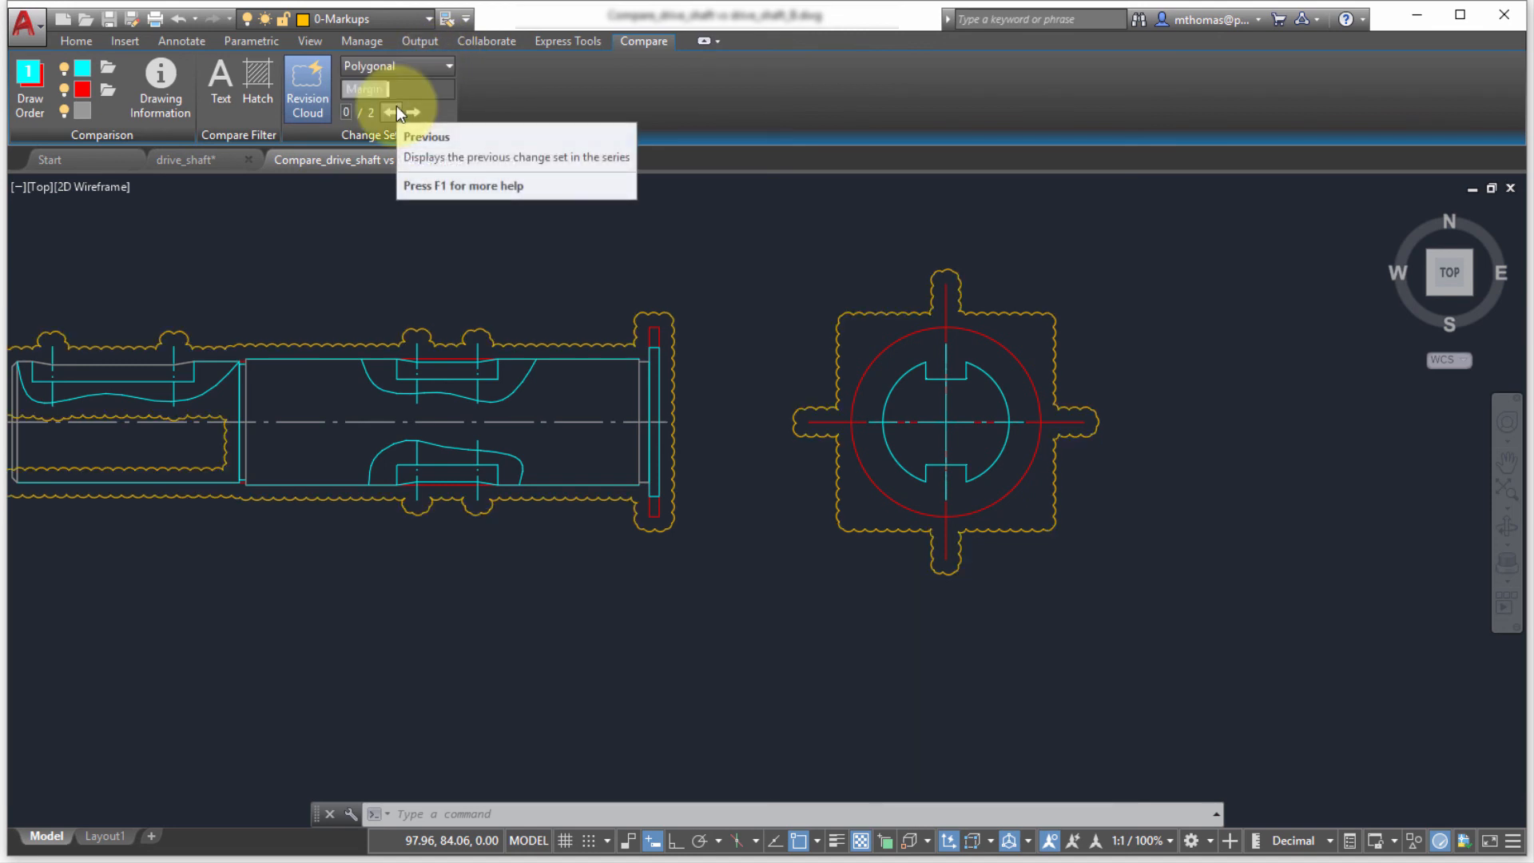
{"action": "left_click", "coordinate": [306, 88]}
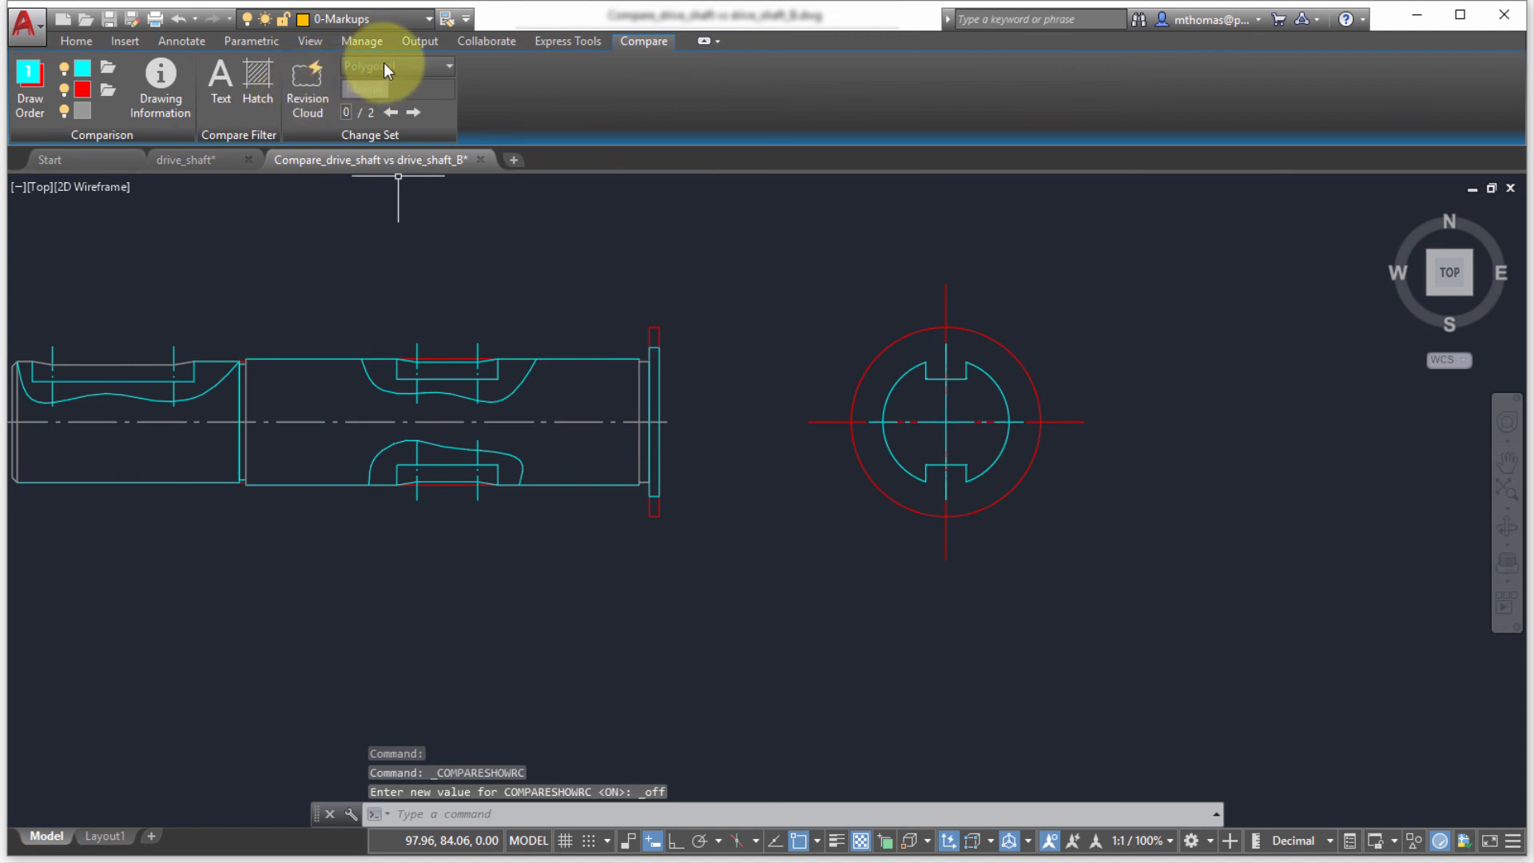
{"action": "left_click", "coordinate": [307, 88]}
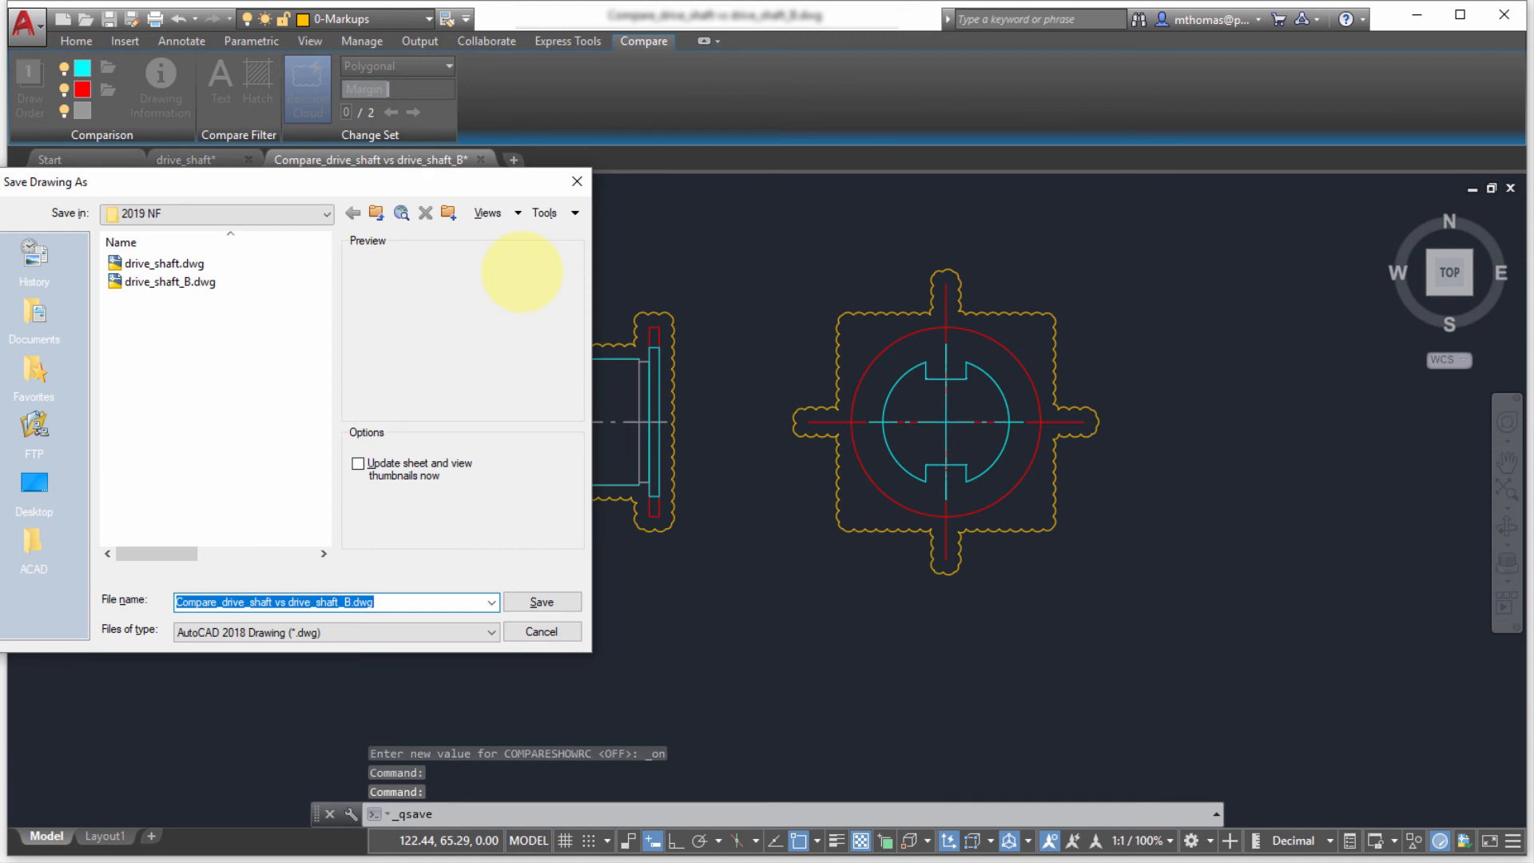
{"action": "mouse_move", "coordinate": [535, 282]}
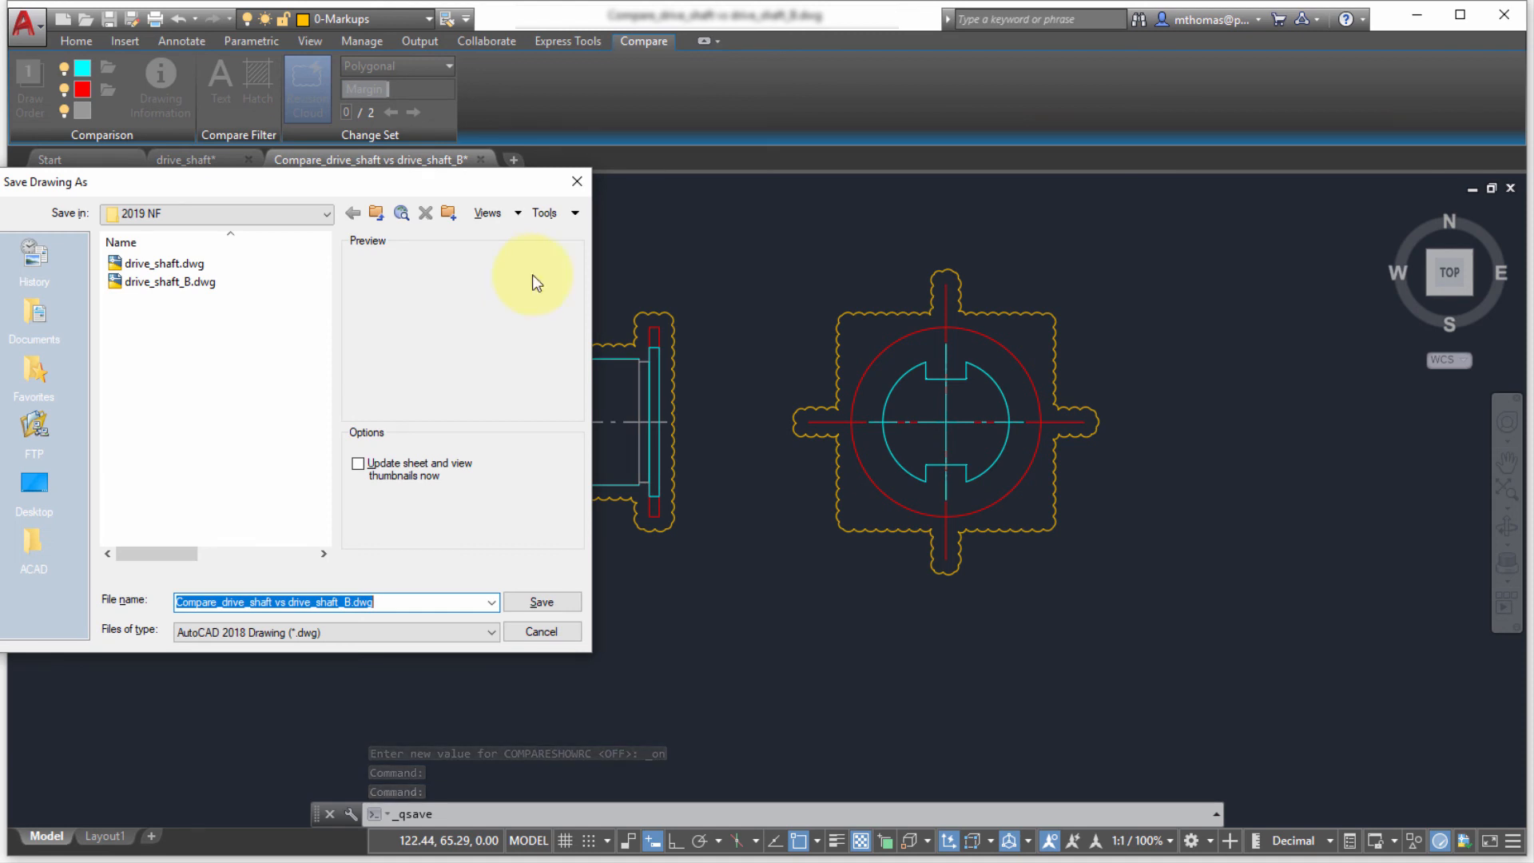
Save as Compare_drive_shaft vs drive_shaft_B.dwg in the 2019 NF folder.
{"action": "left_click", "coordinate": [541, 602]}
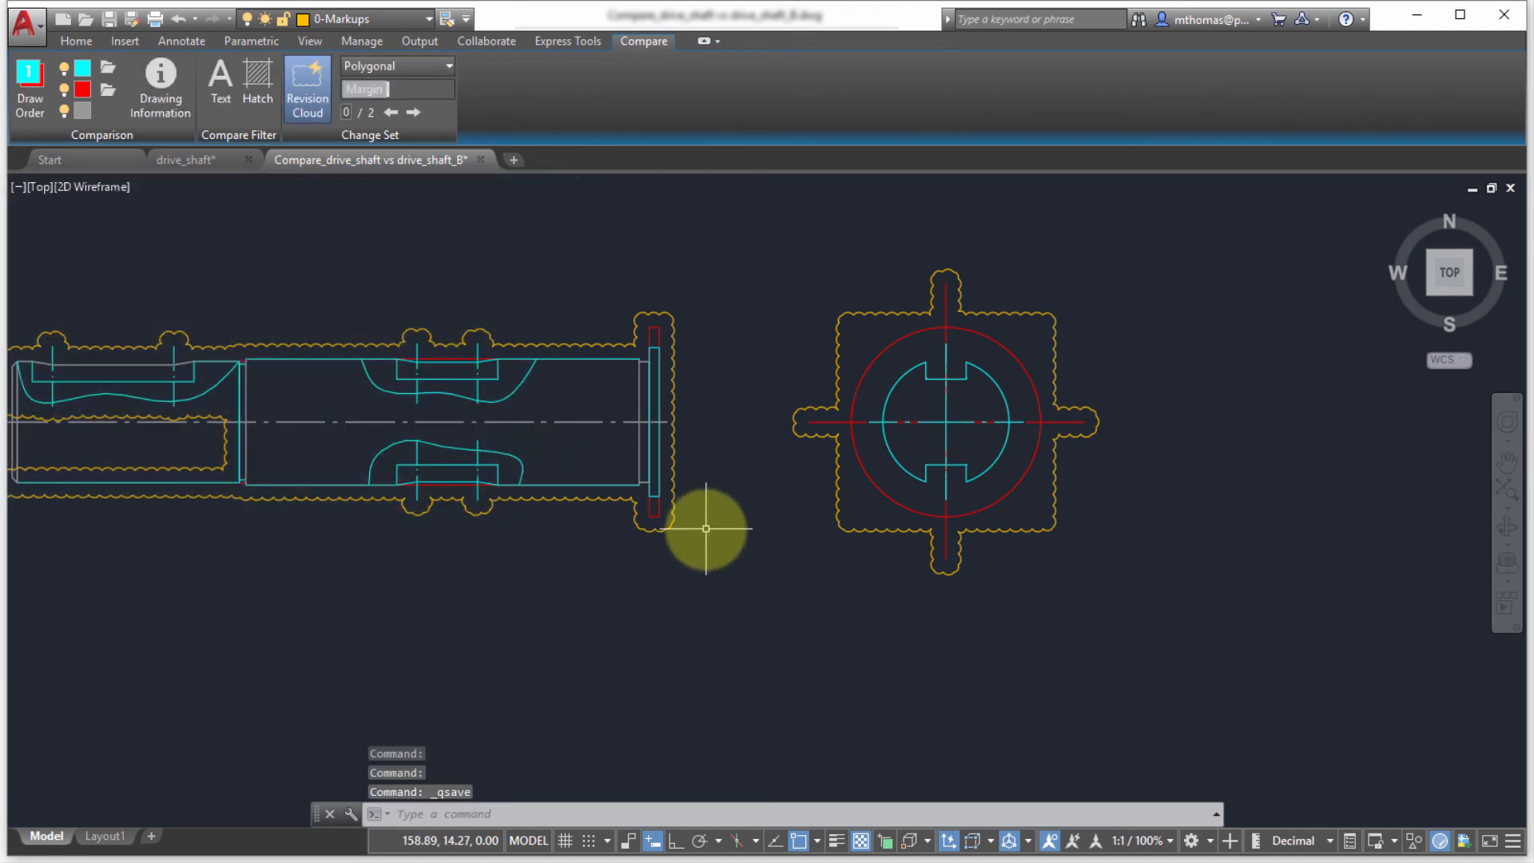
{"action": "mouse_move", "coordinate": [705, 528]}
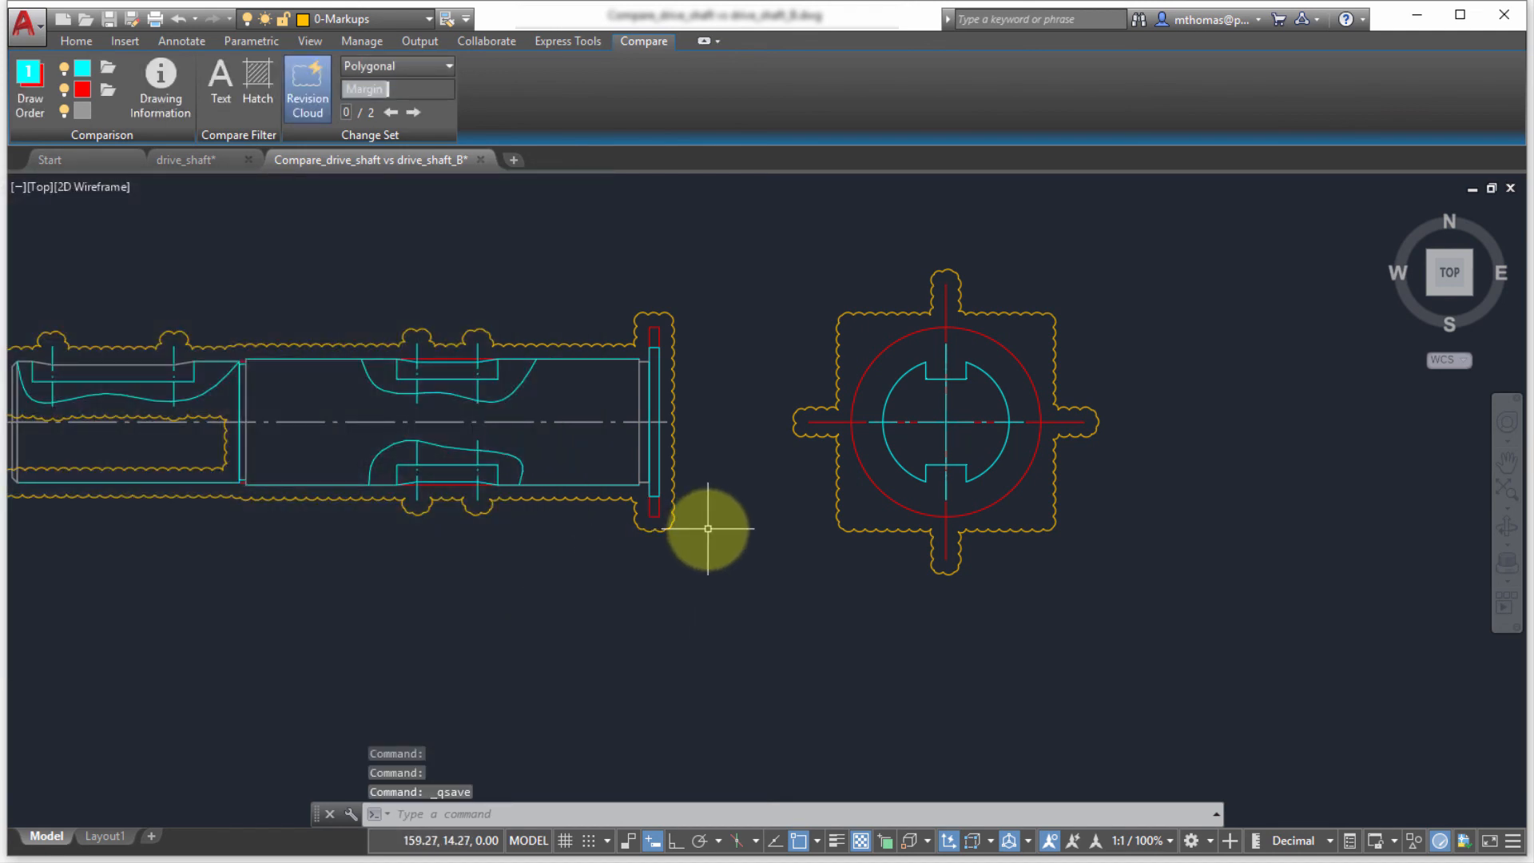